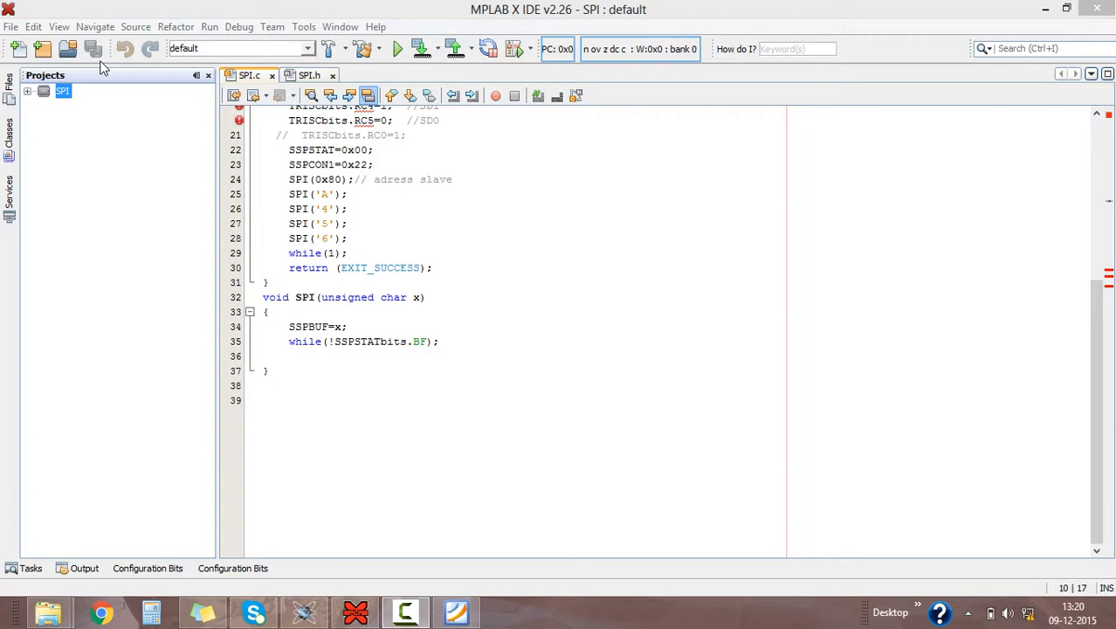
pyautogui.moveTo(31, 7)
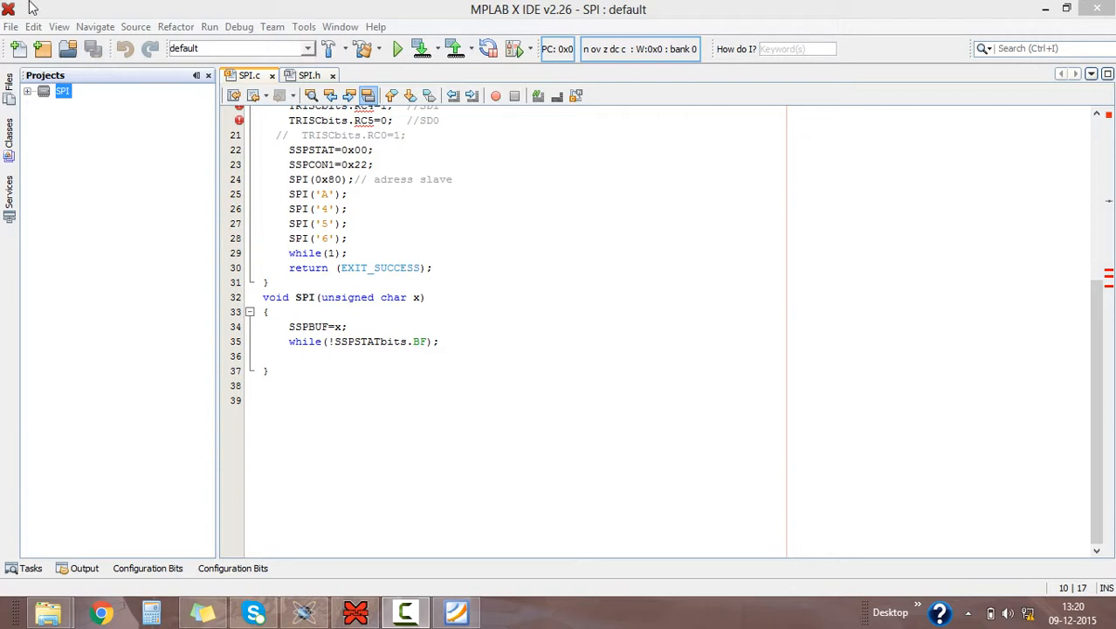
pyautogui.moveTo(83, 31)
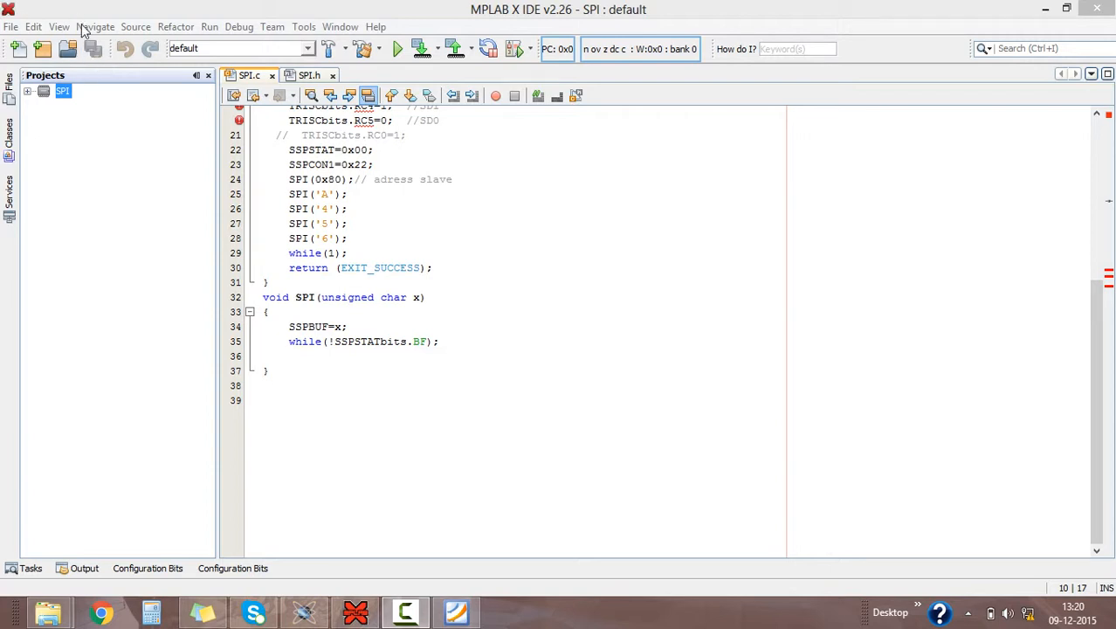
# Step: Start a new Microchip Embedded standalone project from the File menu
pyautogui.click(11, 26)
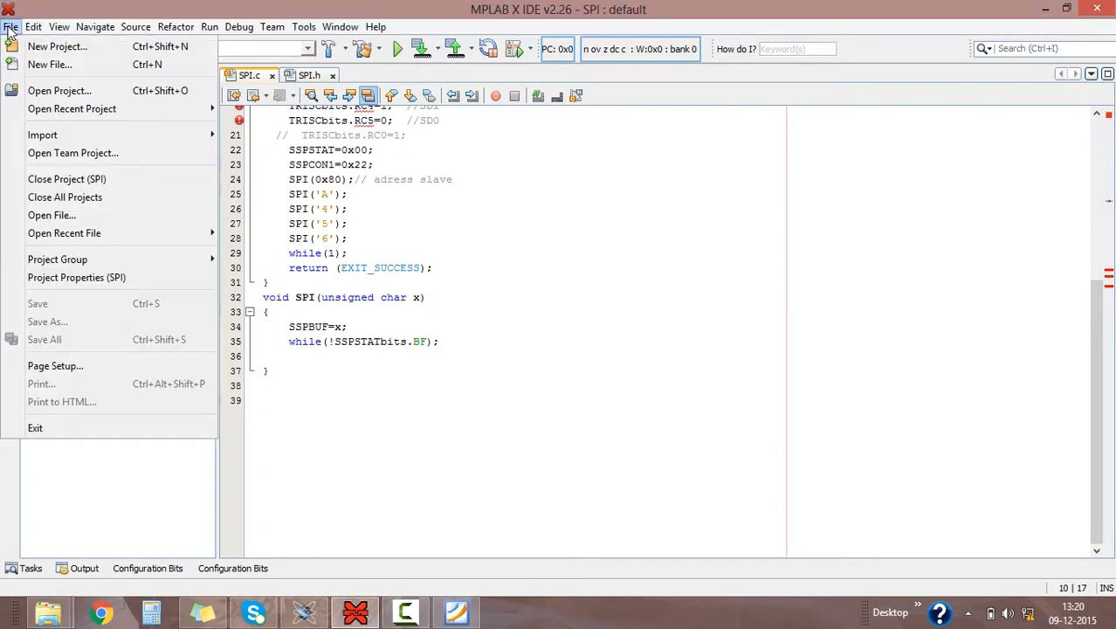
pyautogui.moveTo(618, 374)
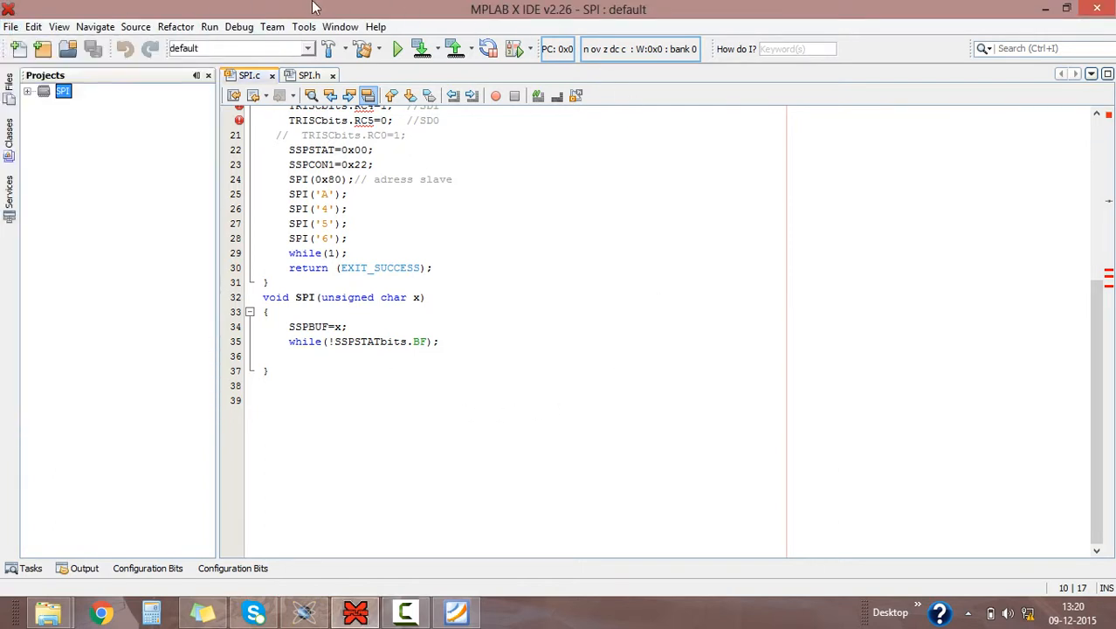
pyautogui.moveTo(411, 213)
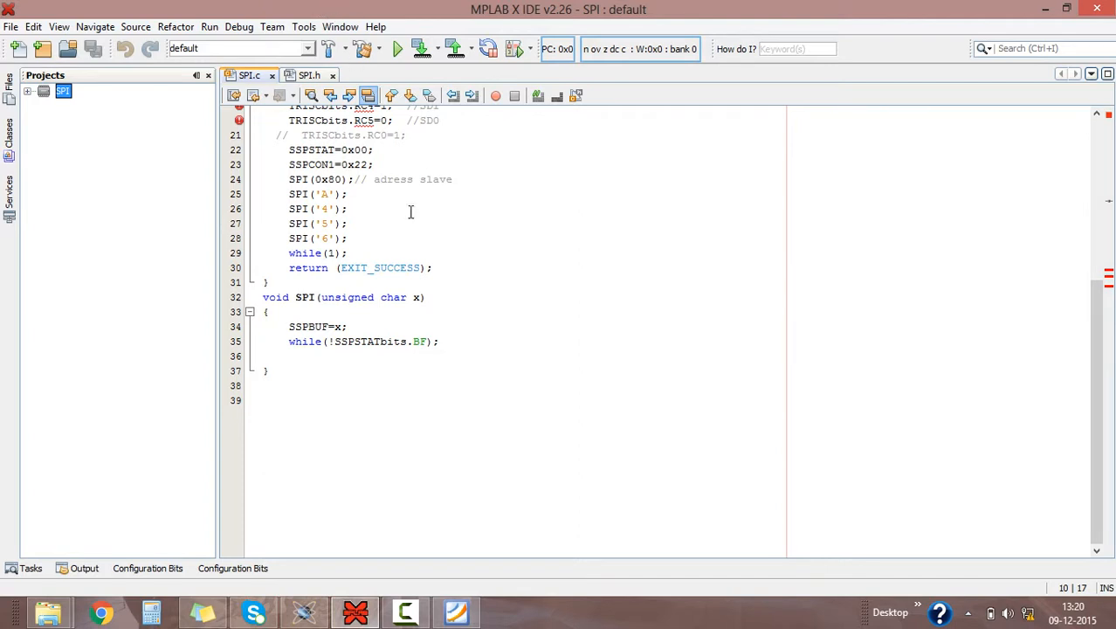
pyautogui.moveTo(396, 482)
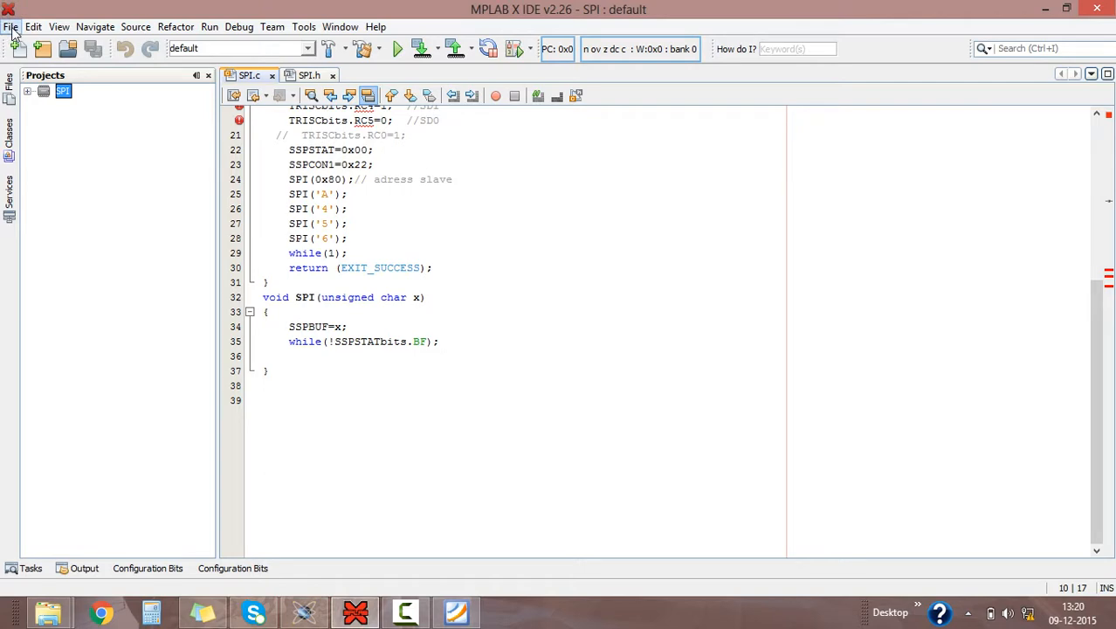
pyautogui.click(19, 49)
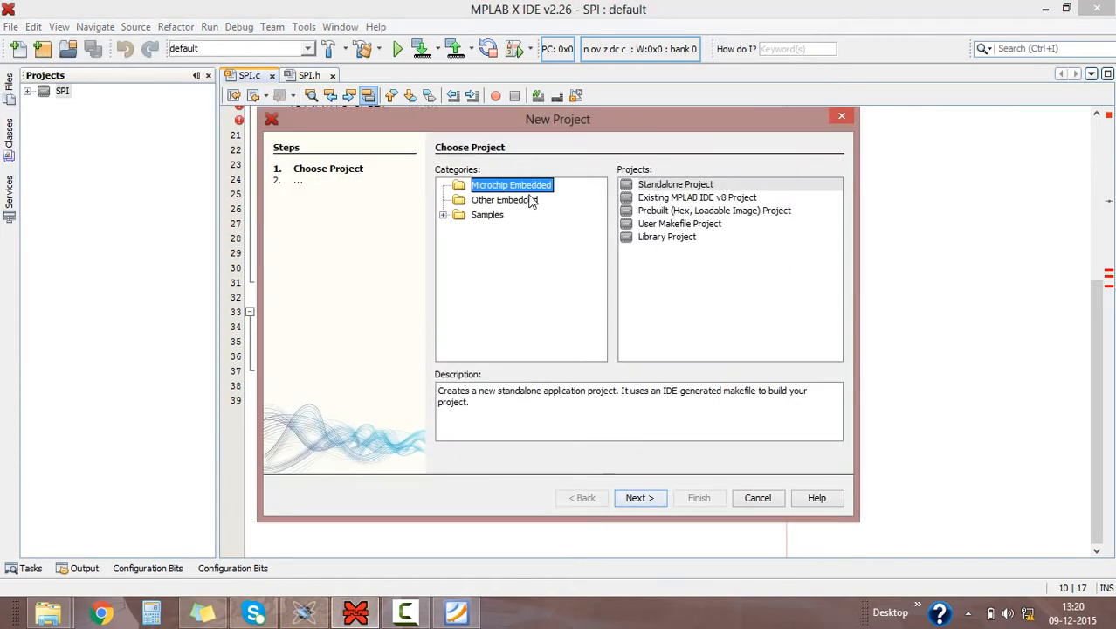
pyautogui.moveTo(695, 188)
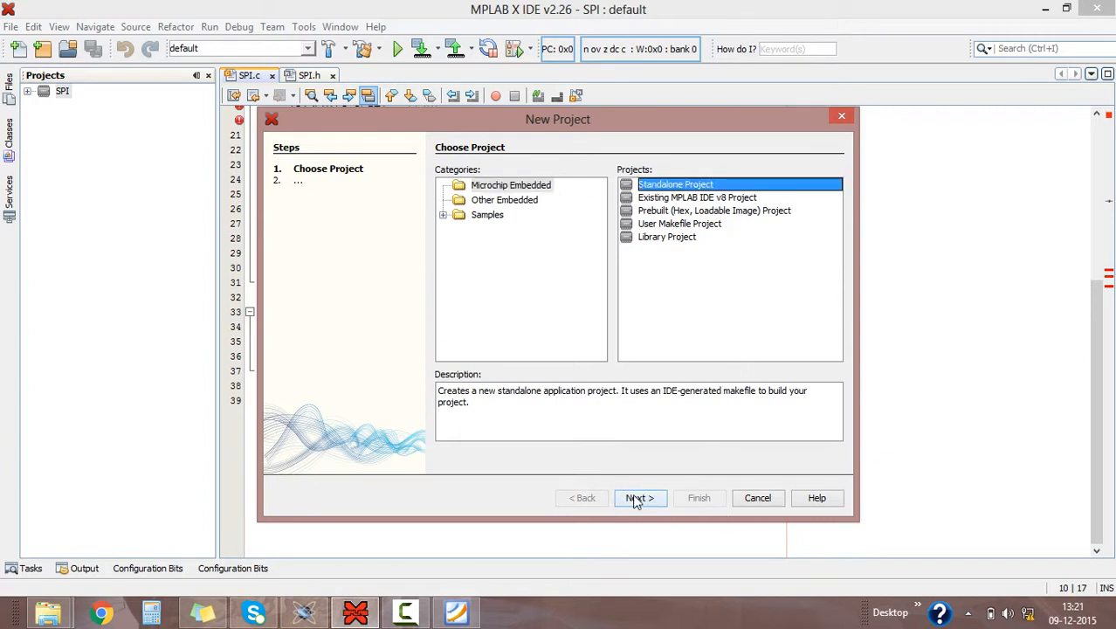
pyautogui.click(639, 497)
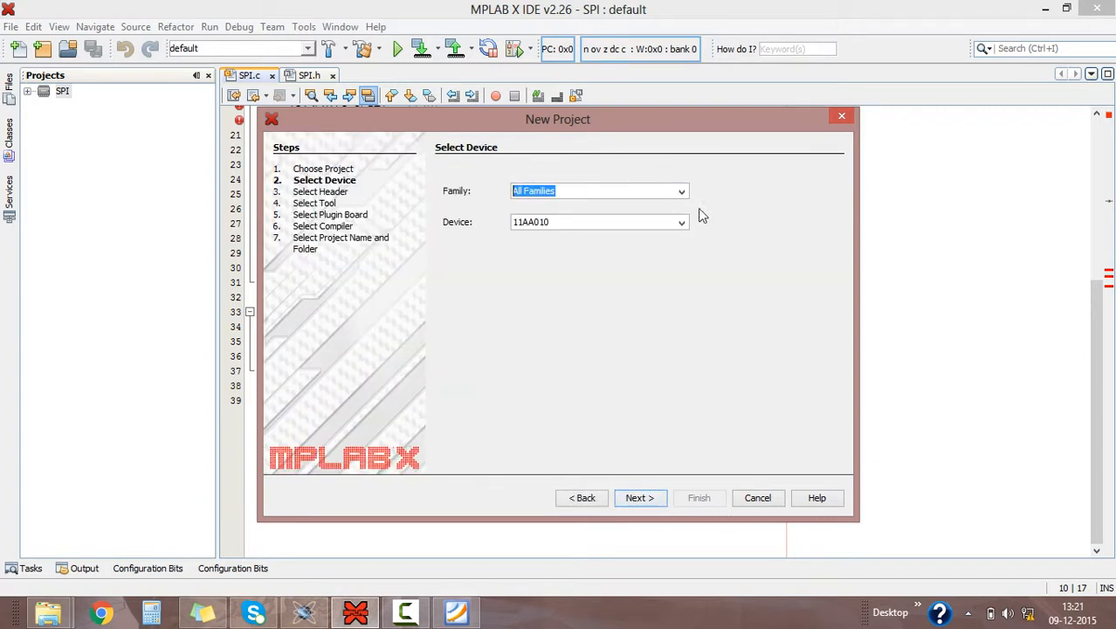
# Step: Choose the Advanced 8-bit MCUs (PIC18) family and device PIC18F4520
pyautogui.click(597, 190)
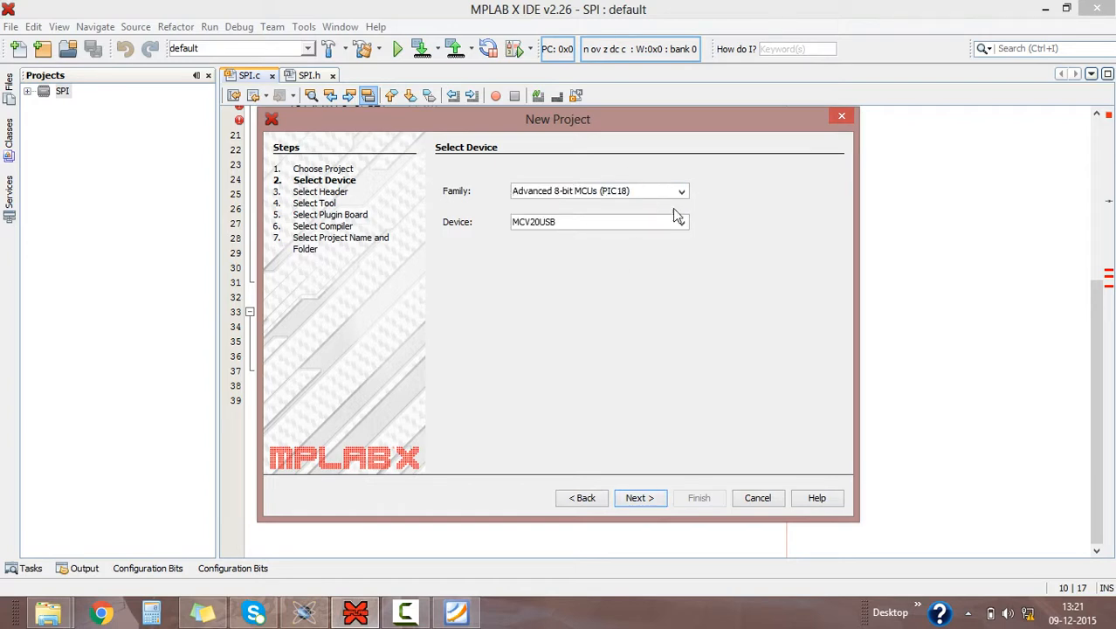
pyautogui.moveTo(559, 258)
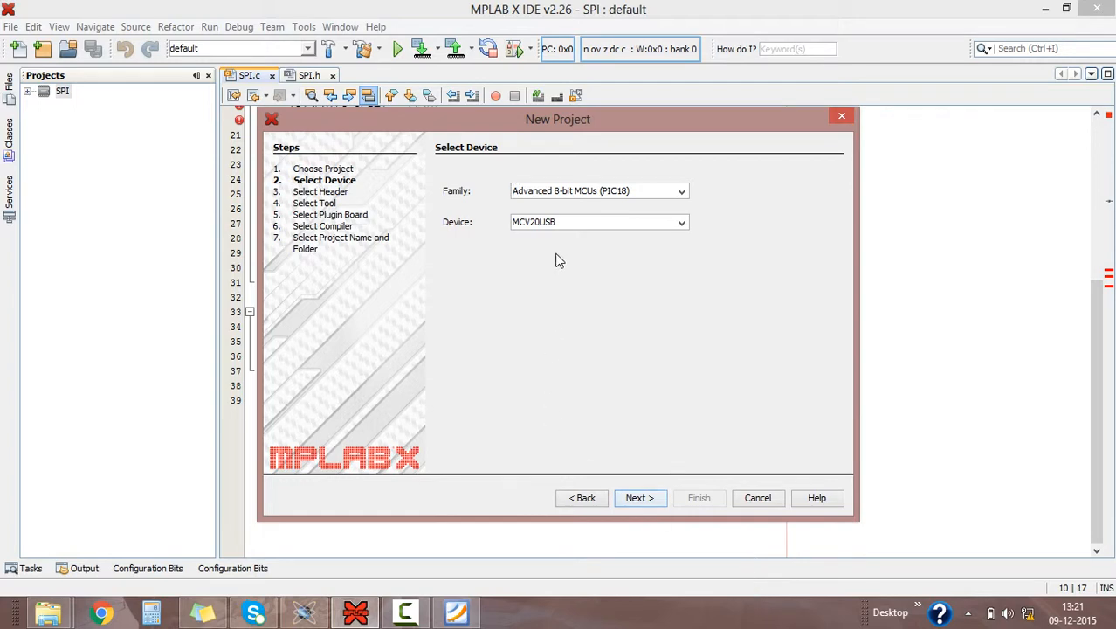
pyautogui.moveTo(671, 224)
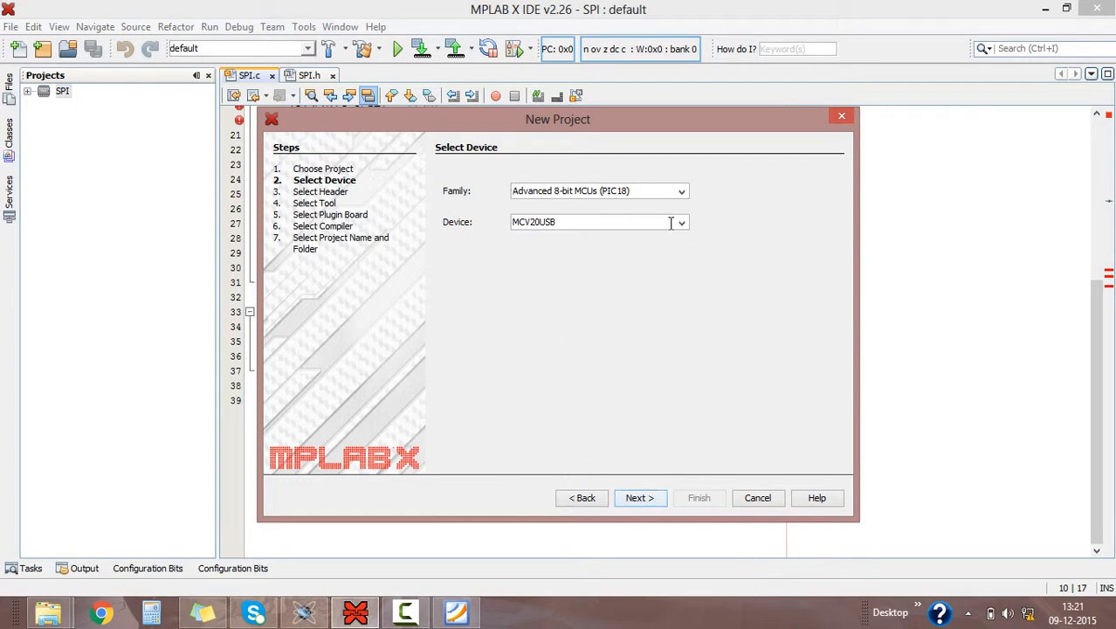
pyautogui.click(681, 222)
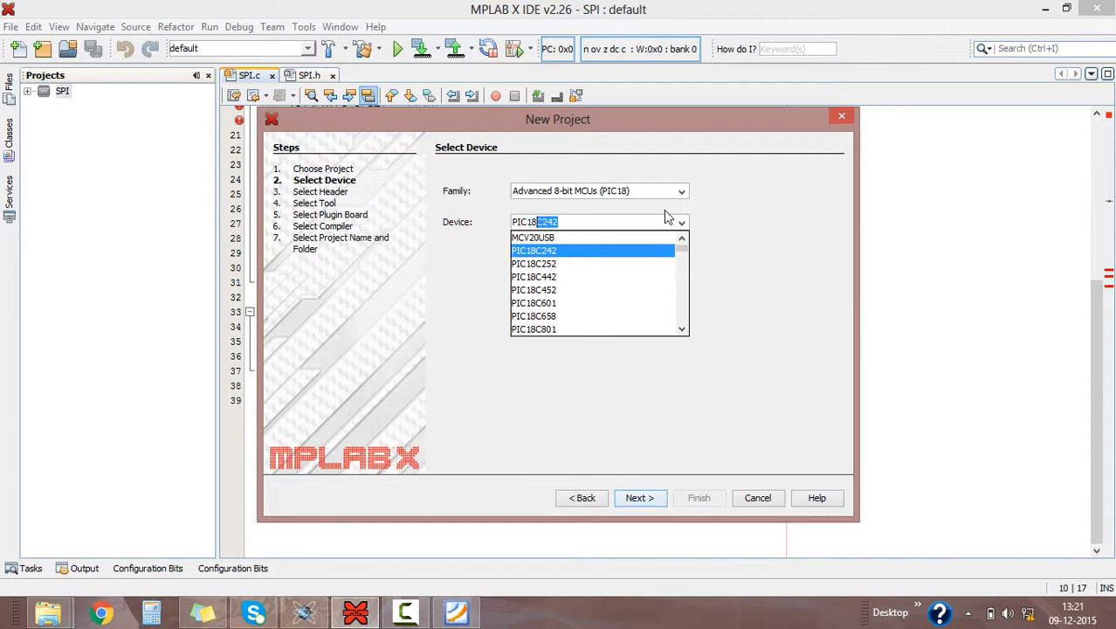
pyautogui.write('PIC18F4520')
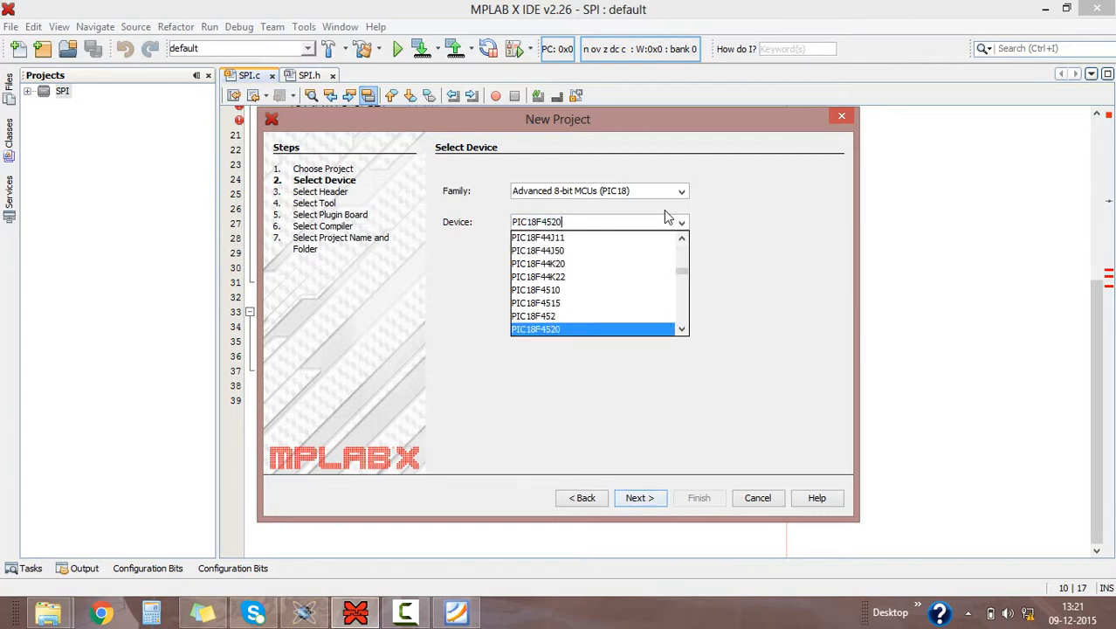
pyautogui.moveTo(639, 496)
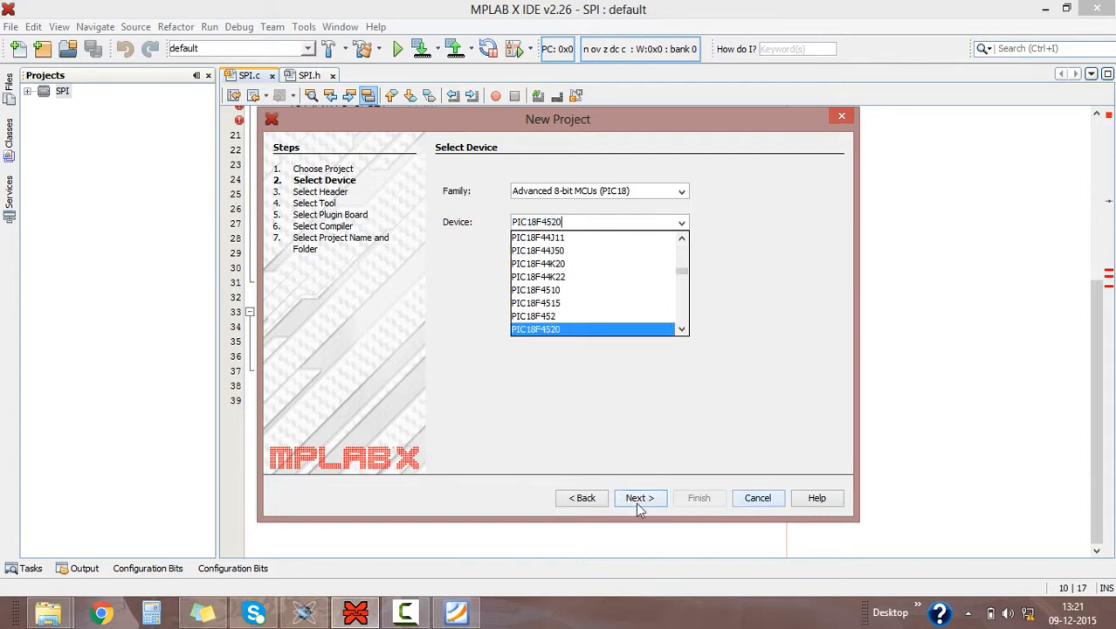
# Step: Select PICkit2 as the hardware tool and XC8 (v1.35) as the compiler, advancing to project naming
pyautogui.click(639, 497)
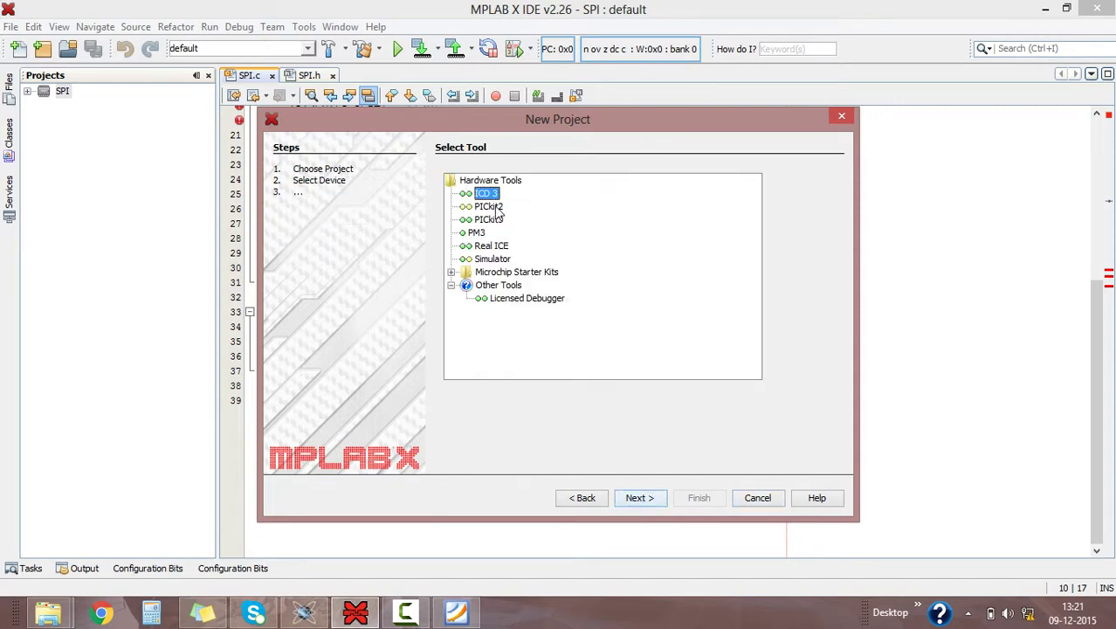
pyautogui.click(489, 206)
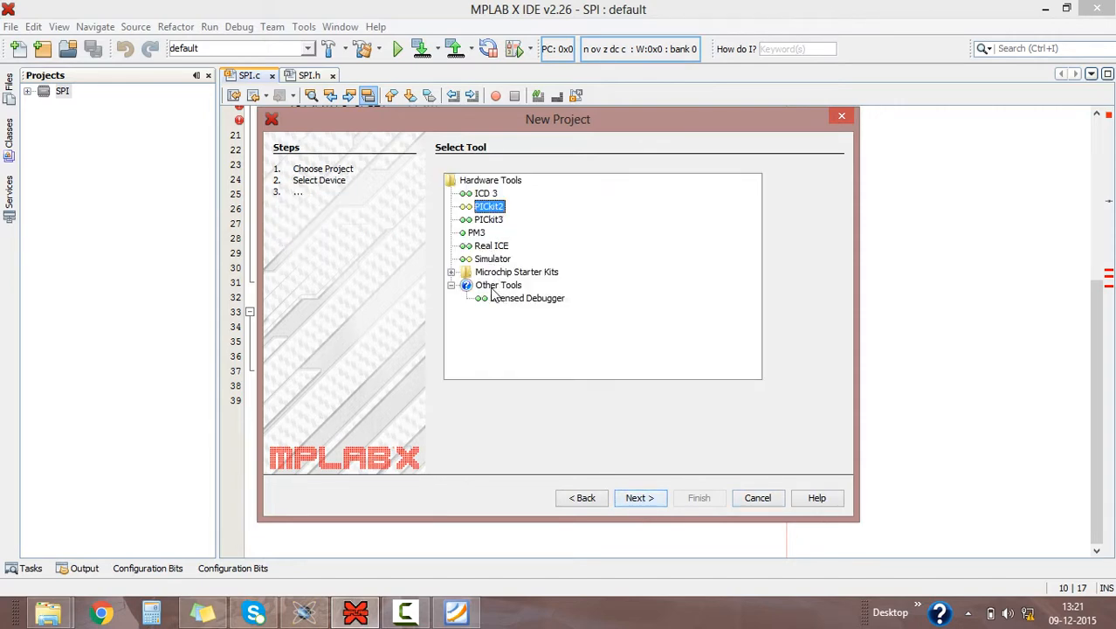
pyautogui.click(639, 496)
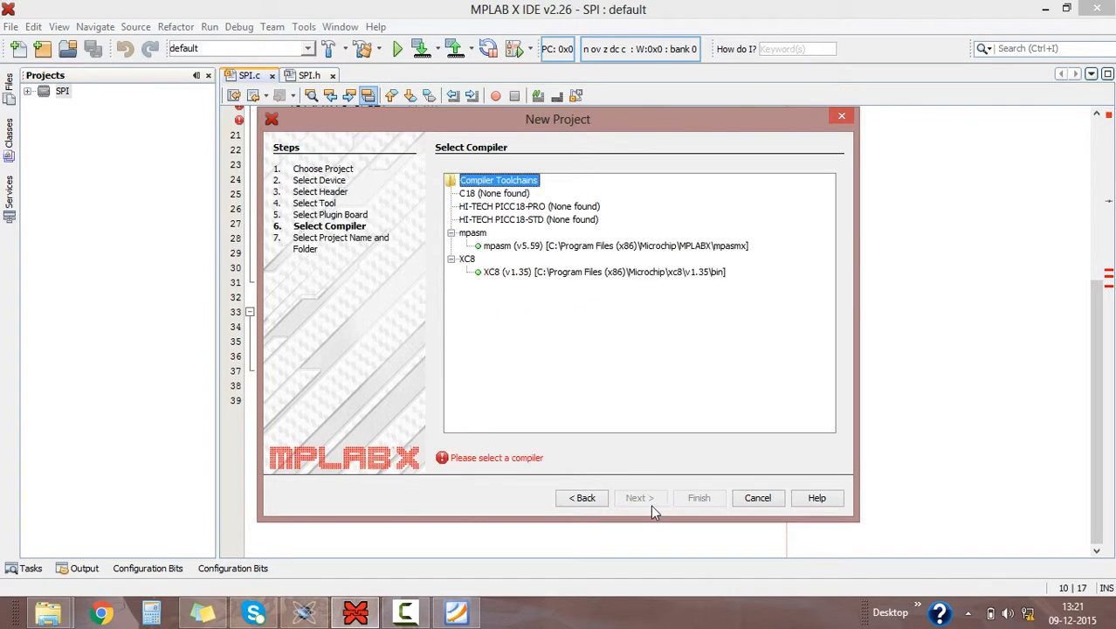
pyautogui.click(604, 272)
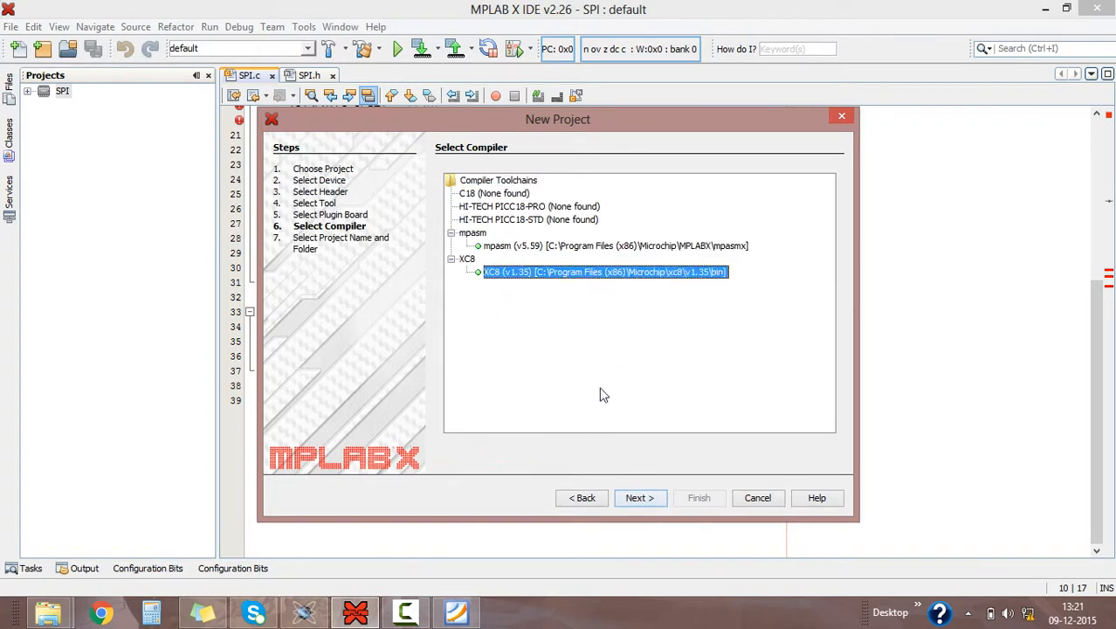
pyautogui.click(639, 496)
pyautogui.write('SPI')
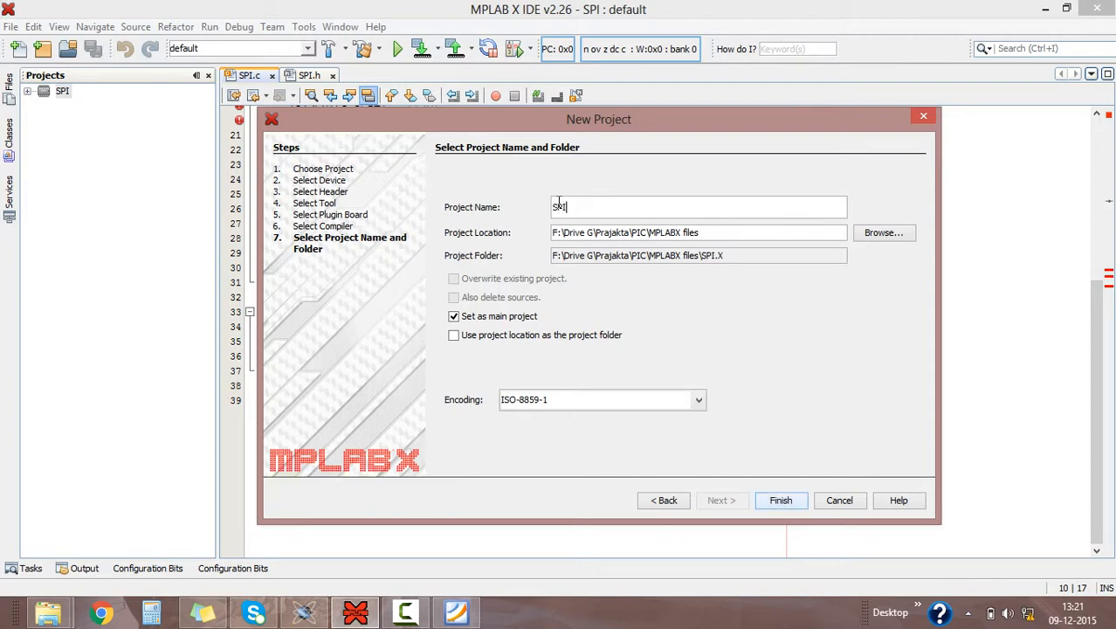
# Step: Name the project SPI MODE and finish the wizard with it set as main project
pyautogui.write('MO')
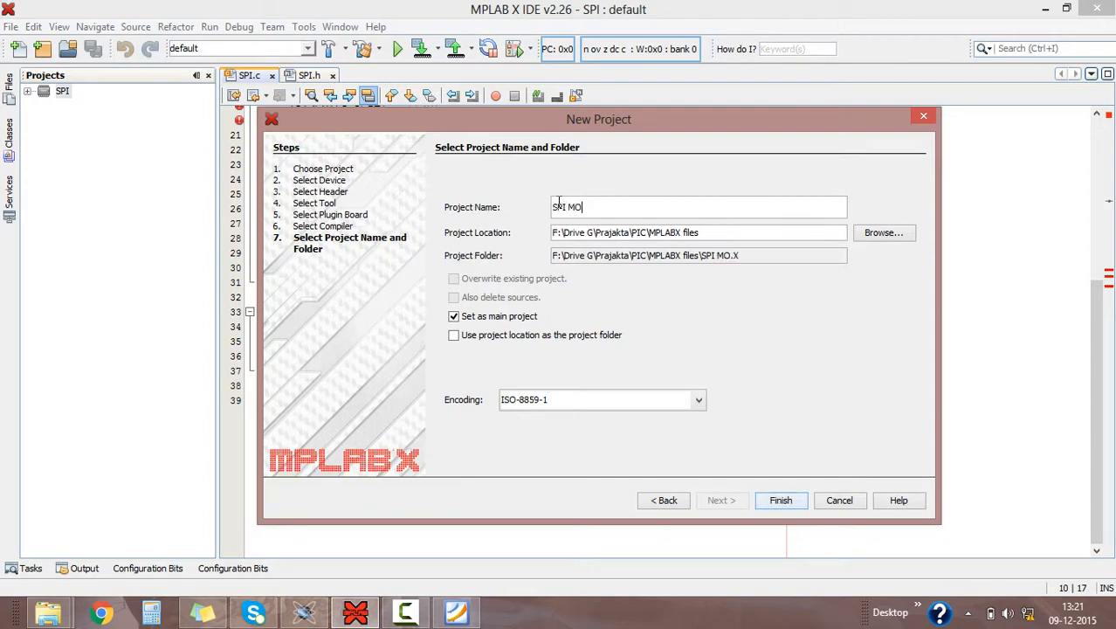
pyautogui.write('D')
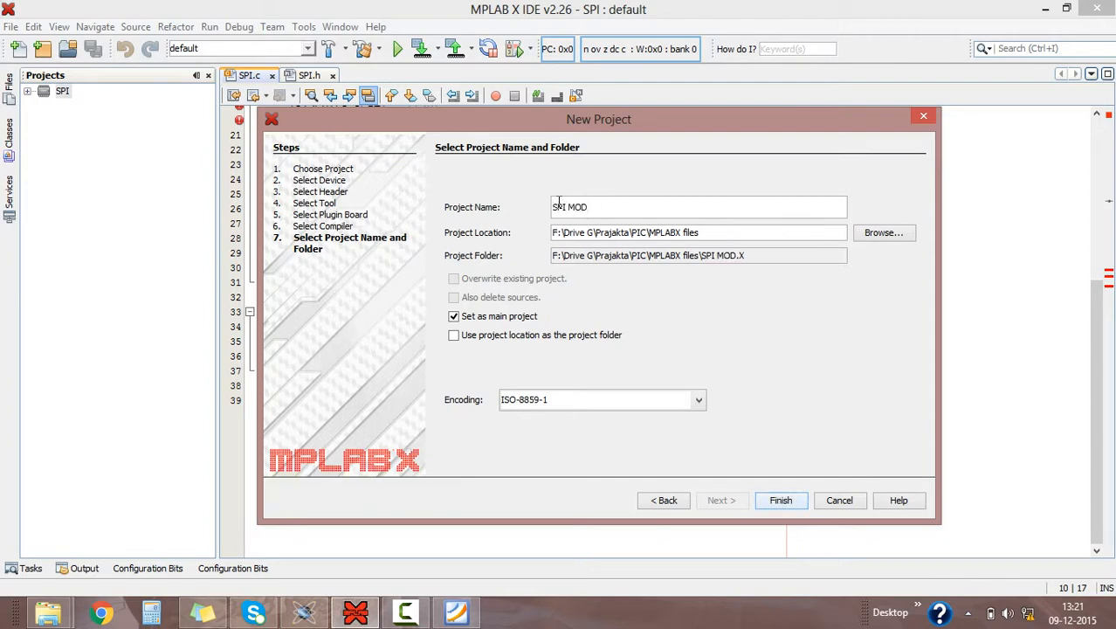
pyautogui.write('E')
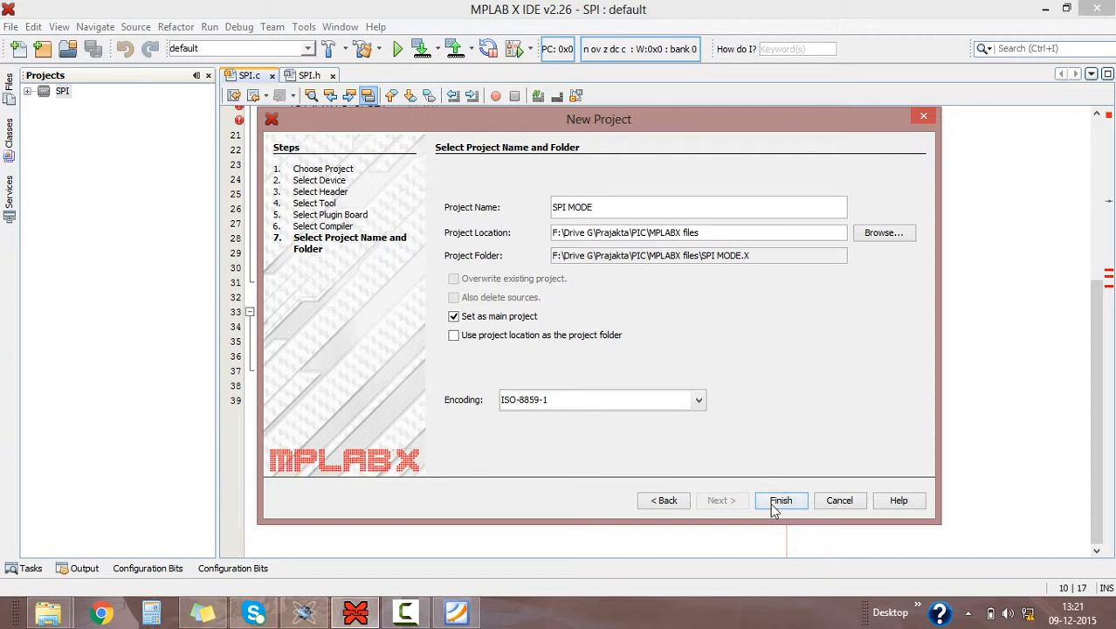
pyautogui.click(779, 499)
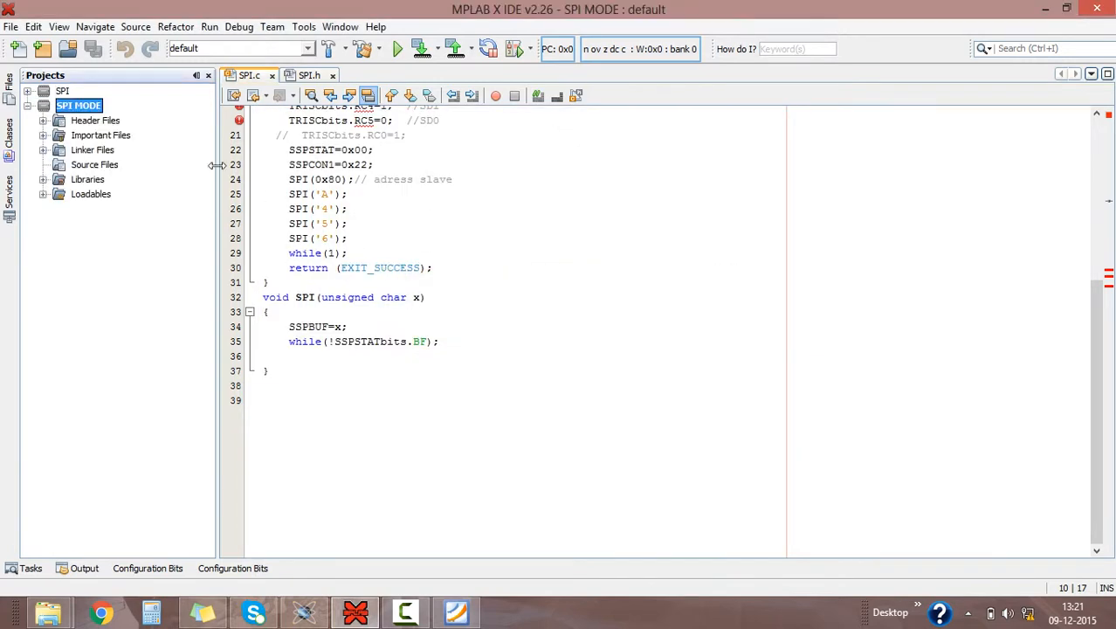
pyautogui.moveTo(184, 141)
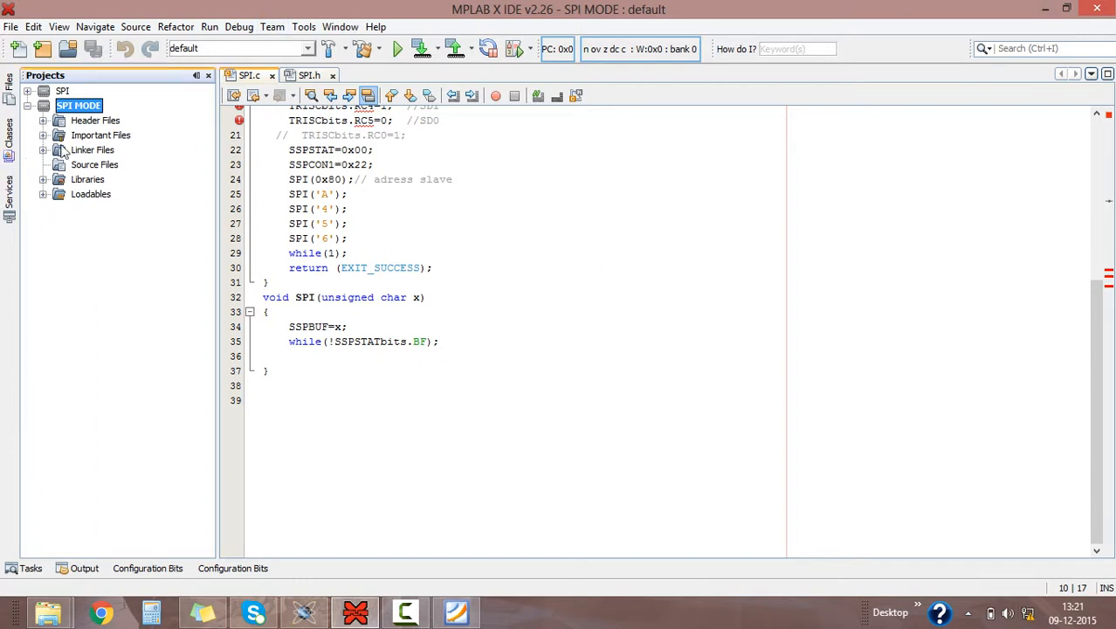
# Step: Start a new C Header File under the project's Header Files
pyautogui.click(346, 327)
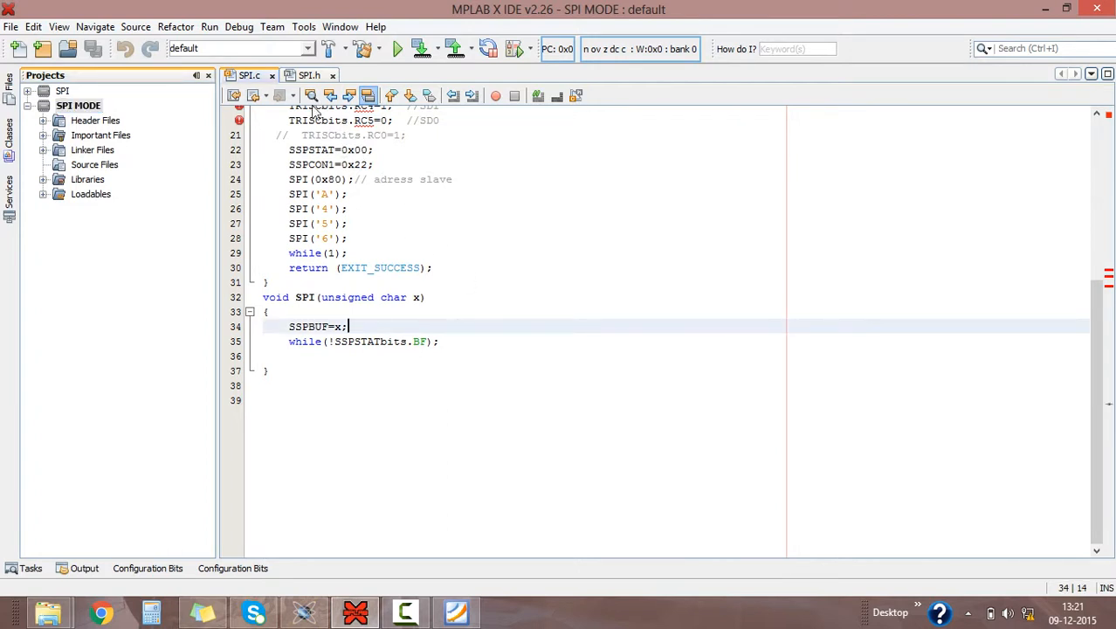
pyautogui.scroll(3)
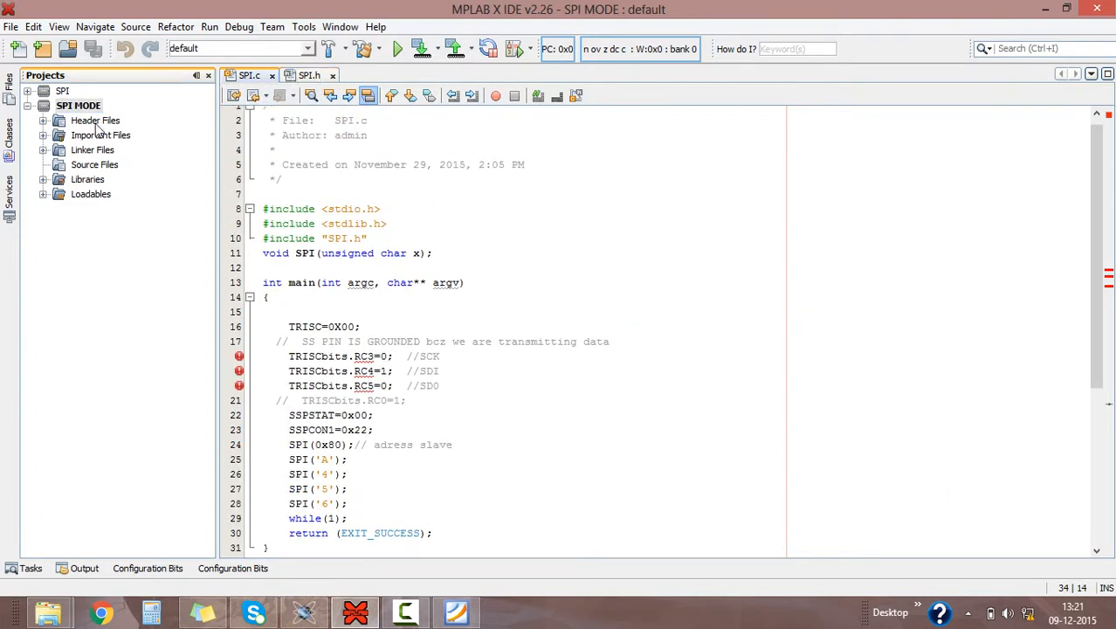
pyautogui.rightClick(94, 119)
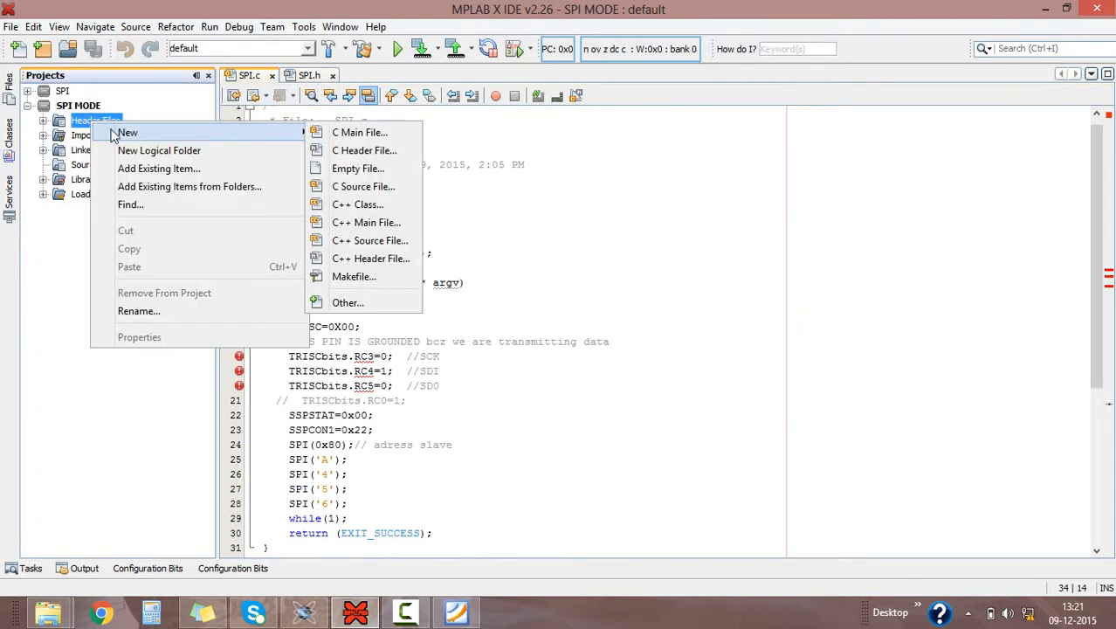
pyautogui.click(363, 150)
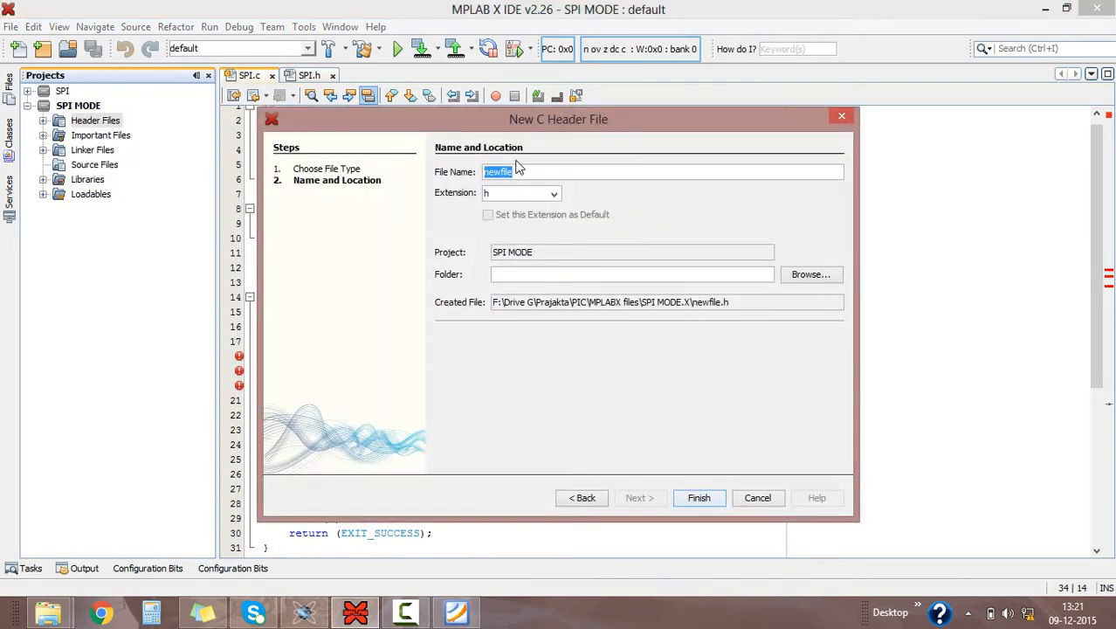
# Step: Name the header SPI MODE, create it, and clear its template contents
pyautogui.write('S')
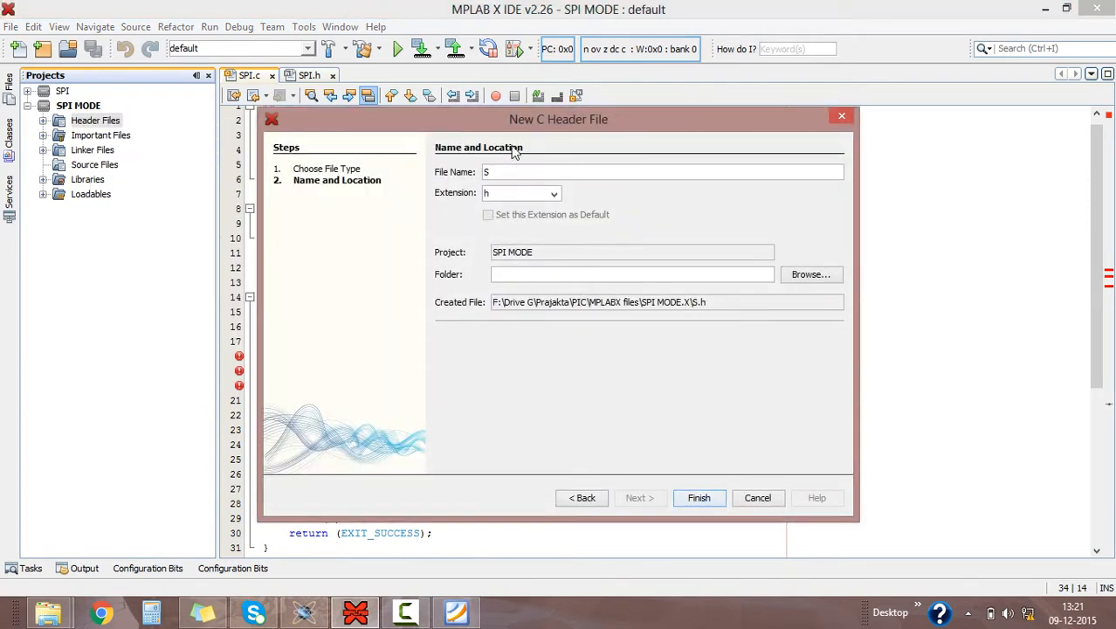
pyautogui.write('PI I')
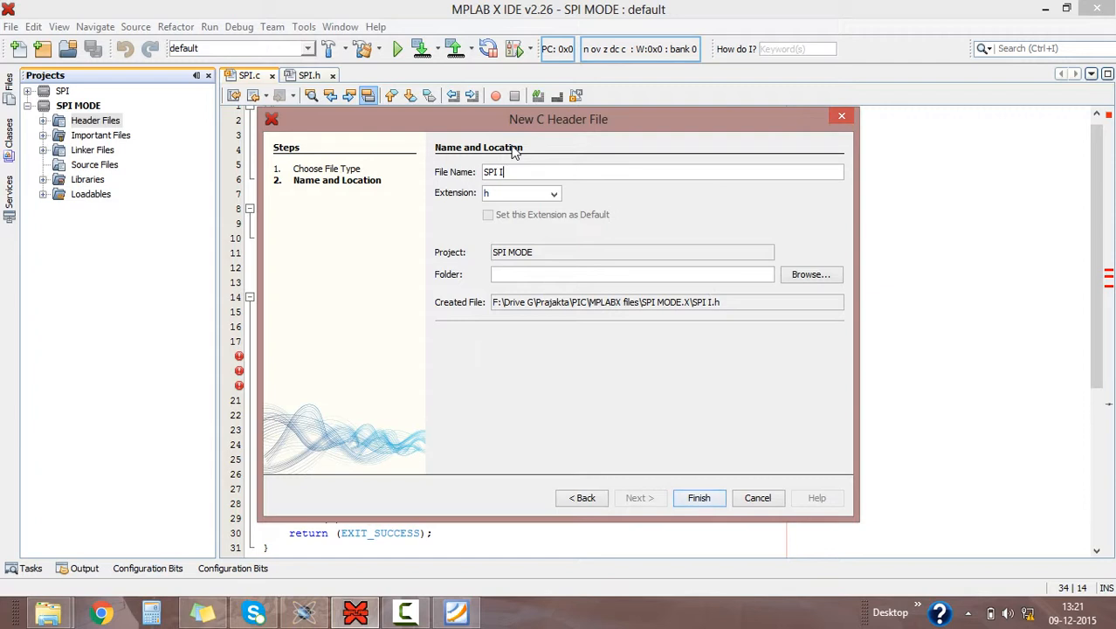
pyautogui.write('MODE')
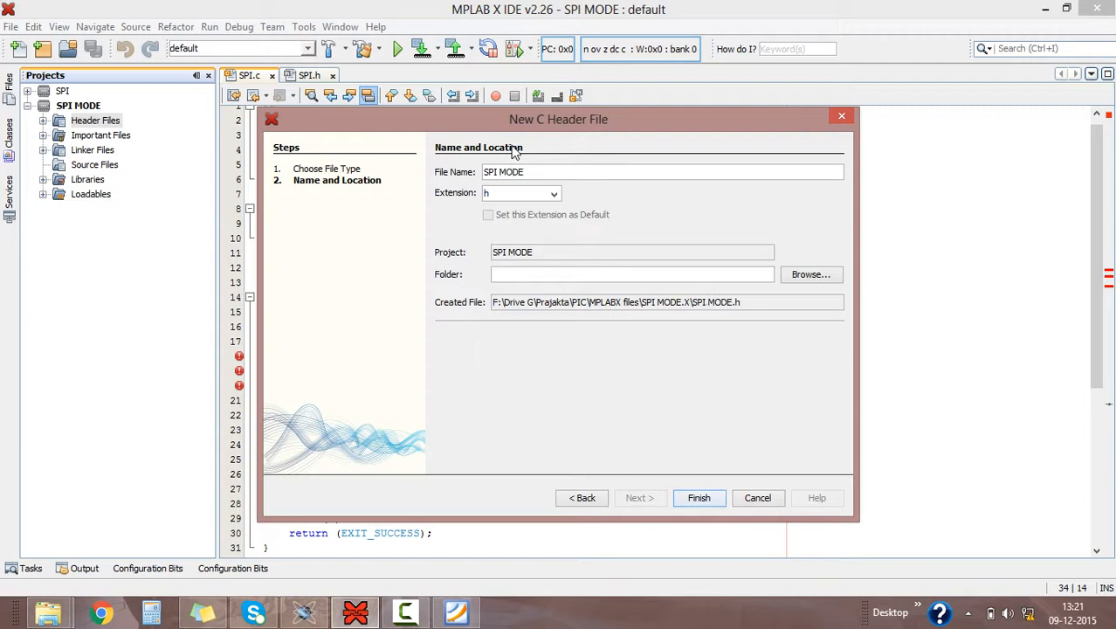
pyautogui.click(699, 498)
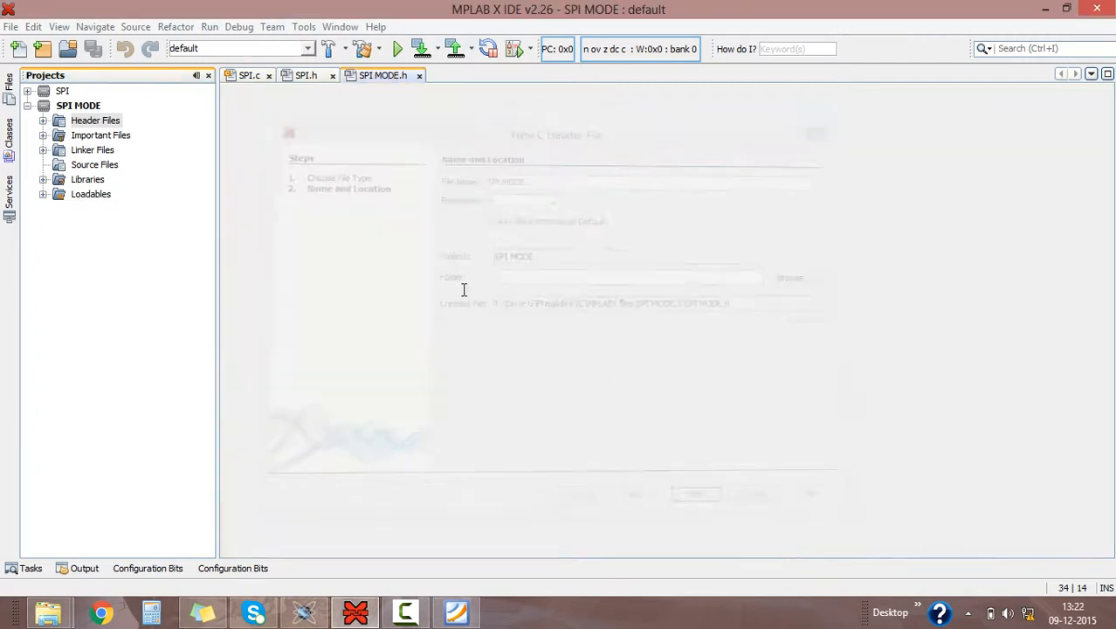
pyautogui.click(695, 493)
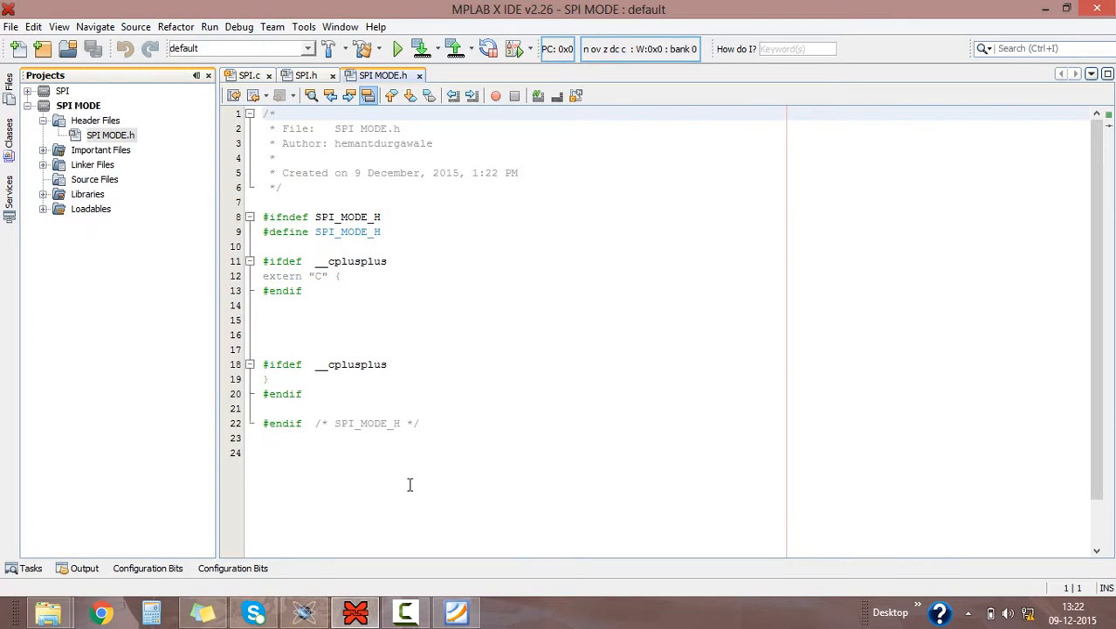
pyautogui.press('ctrl+a')
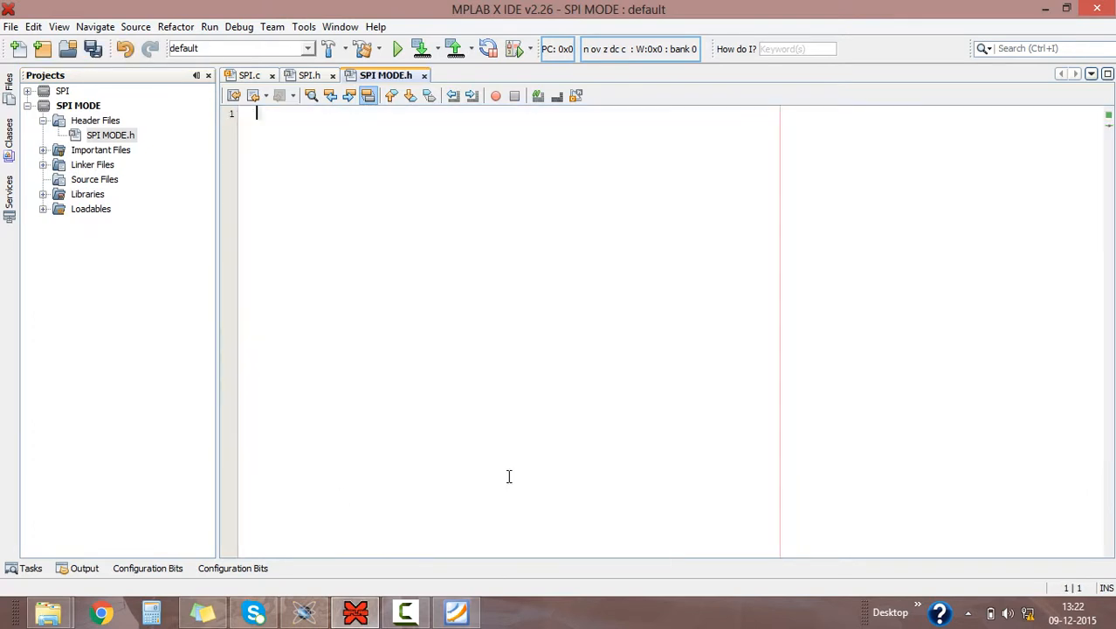
# Step: Show the Configuration Bits view via Window > PIC Memory Views
pyautogui.click(339, 27)
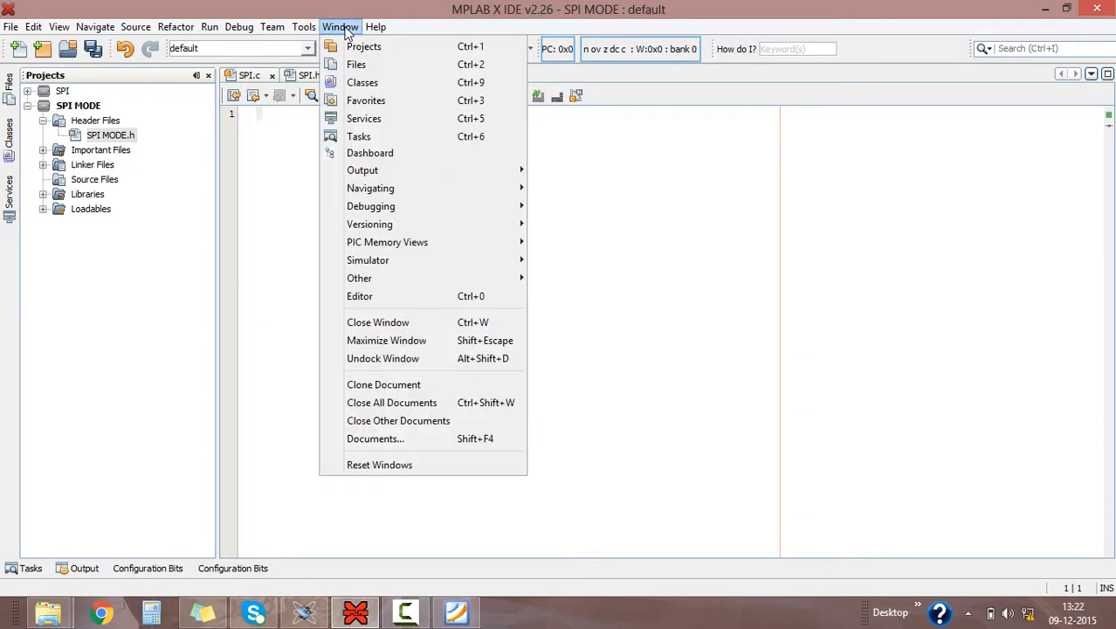
pyautogui.moveTo(387, 241)
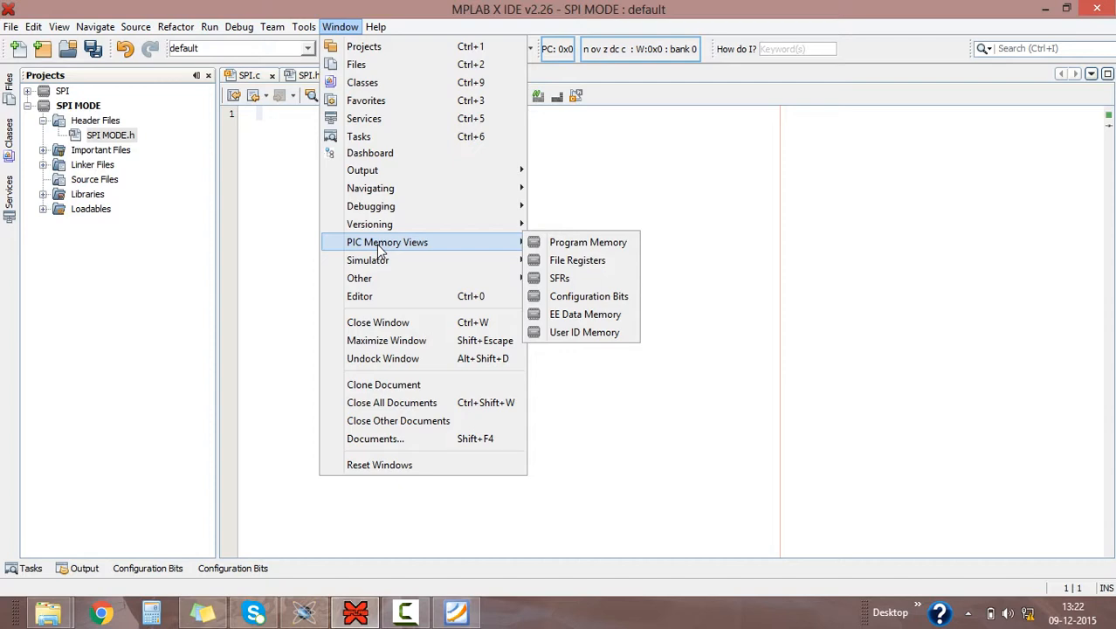
pyautogui.moveTo(524, 252)
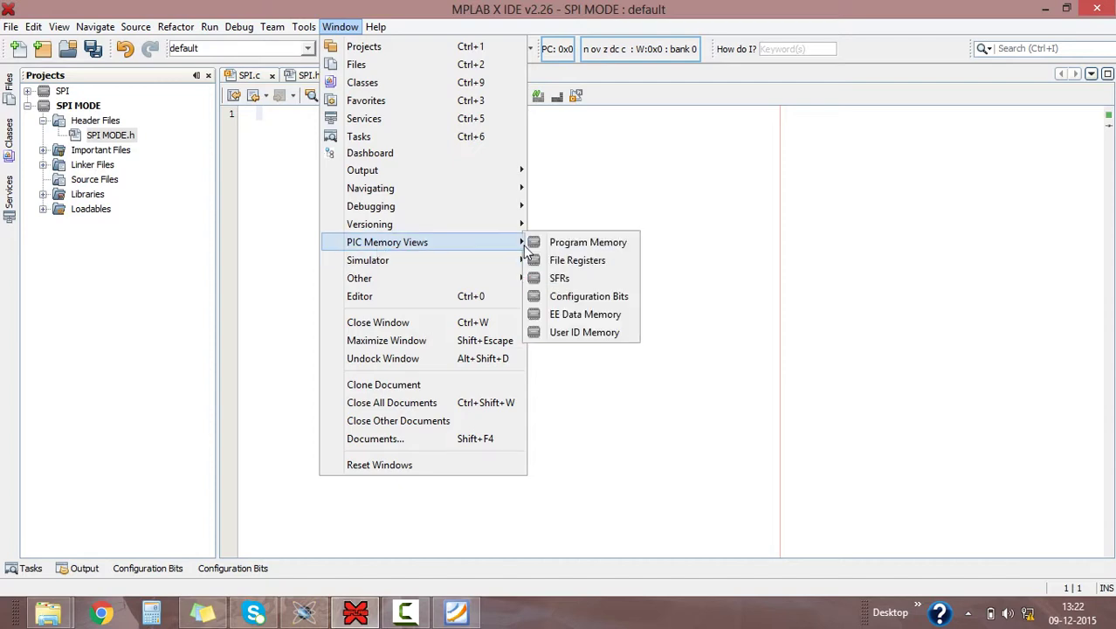
pyautogui.click(589, 295)
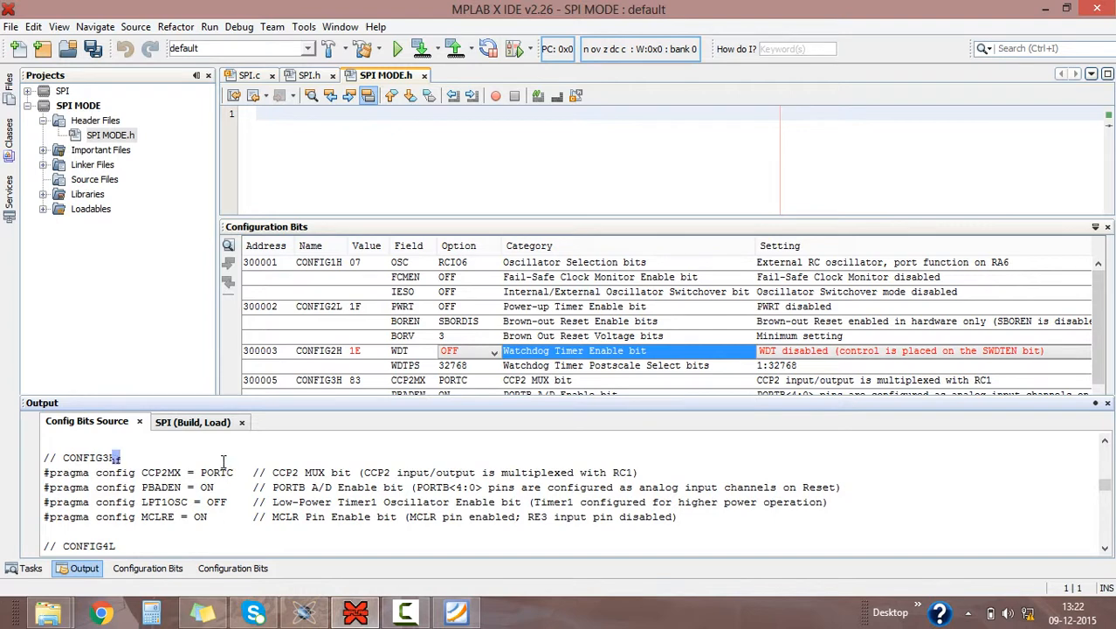
# Step: Copy the generated pragma config source from the output for pasting into SPI MODE.h
pyautogui.scroll(-3)
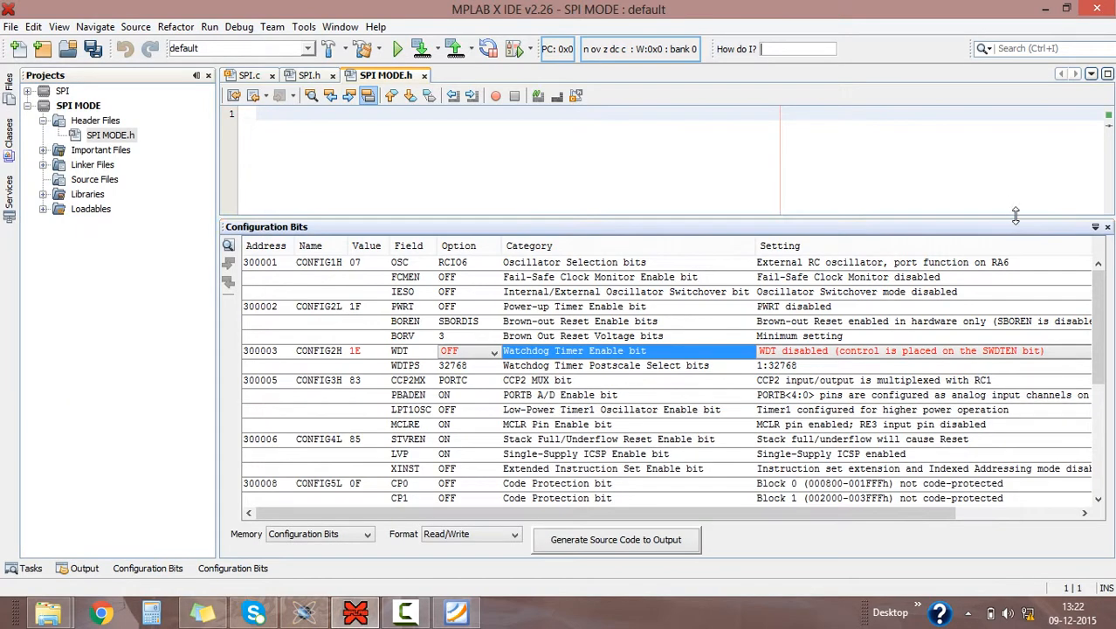
pyautogui.rightClick(515, 157)
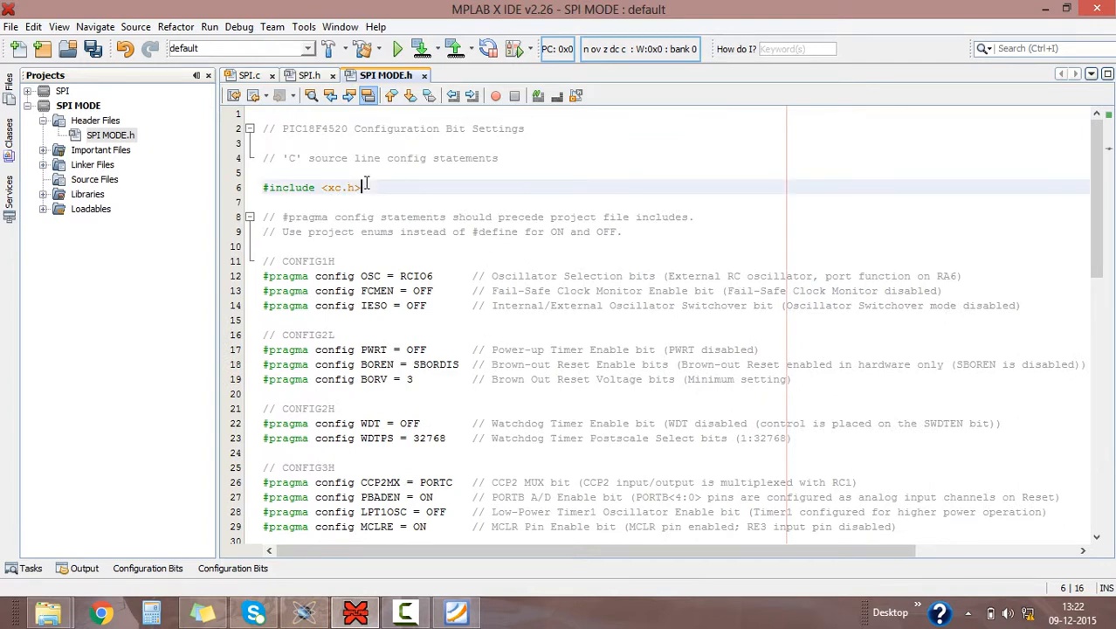
# Step: Add #define _XTAL_FREQ 8000000 below the xc.h include in SPI MODE.h
pyautogui.write('#')
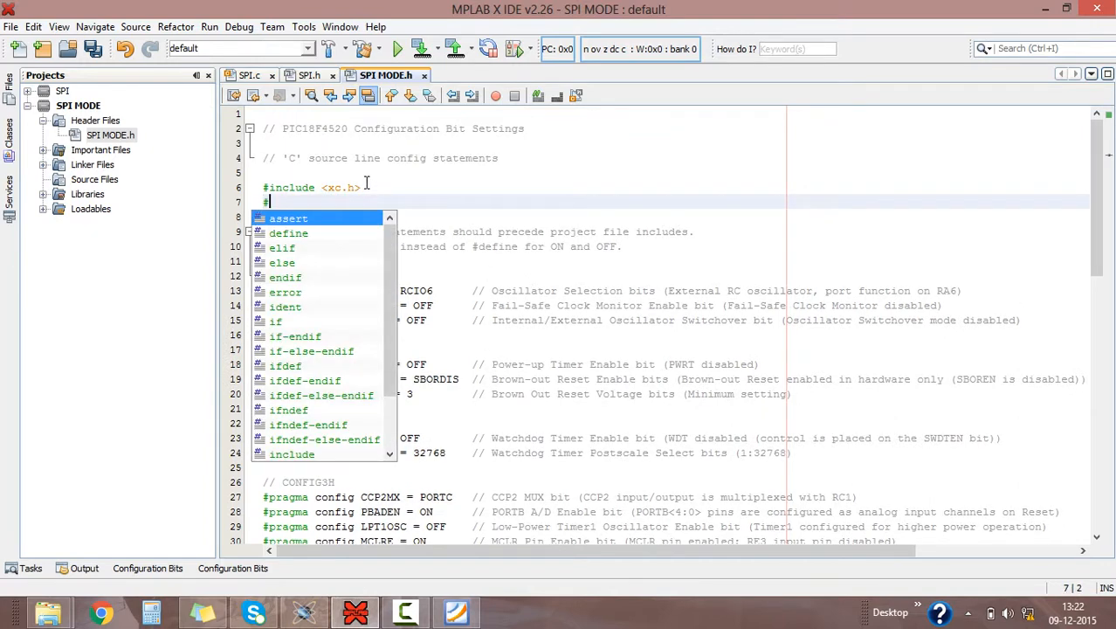
pyautogui.write('define')
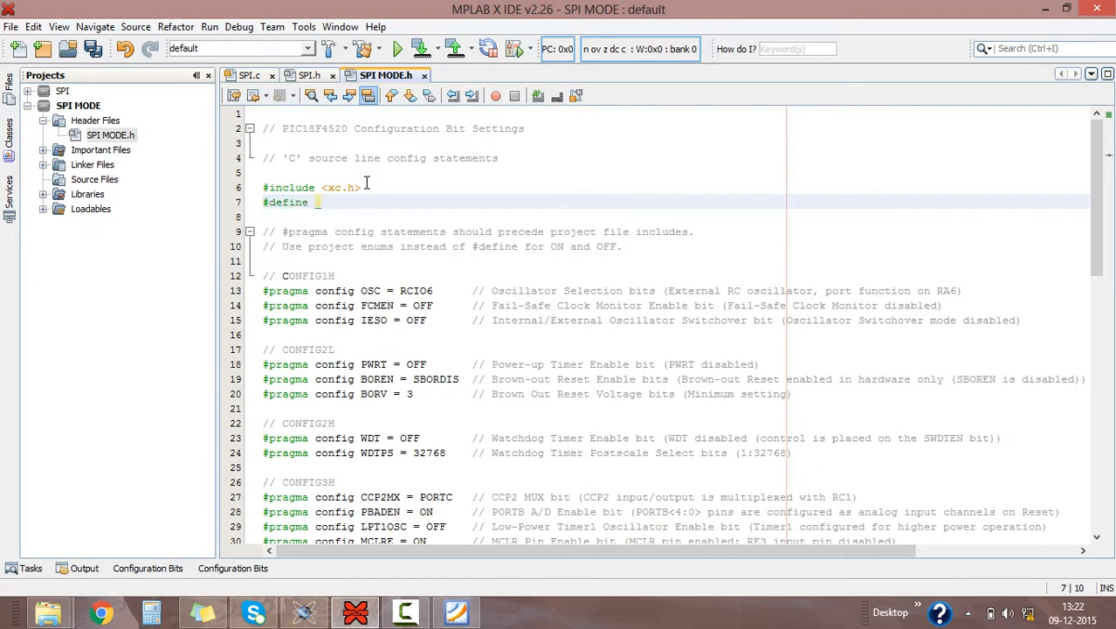
pyautogui.write('_XTAL')
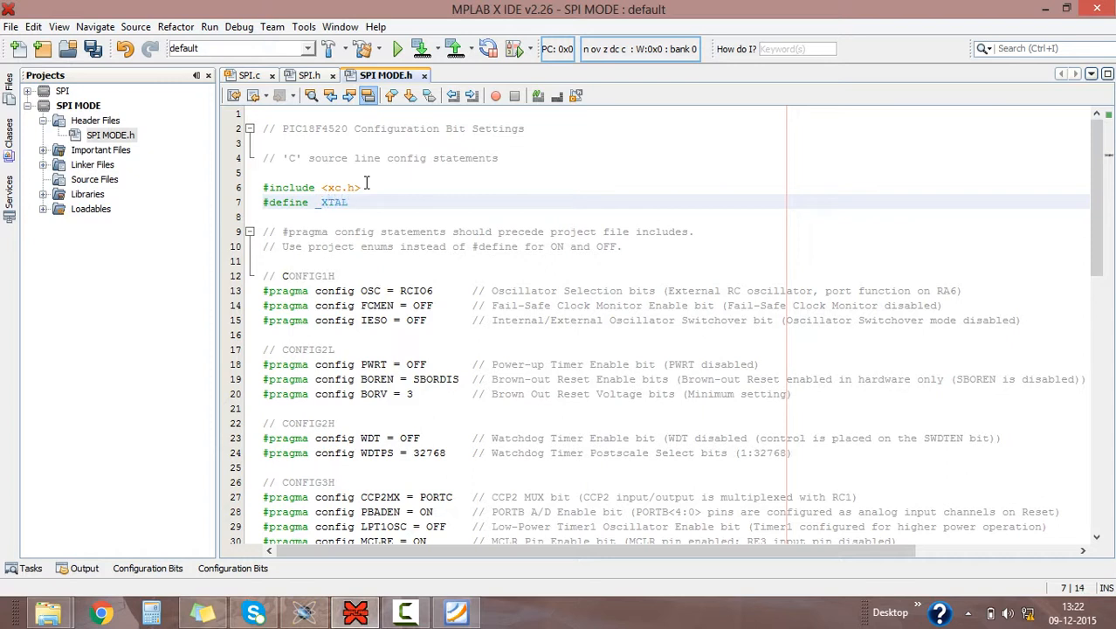
pyautogui.write('_FREQ')
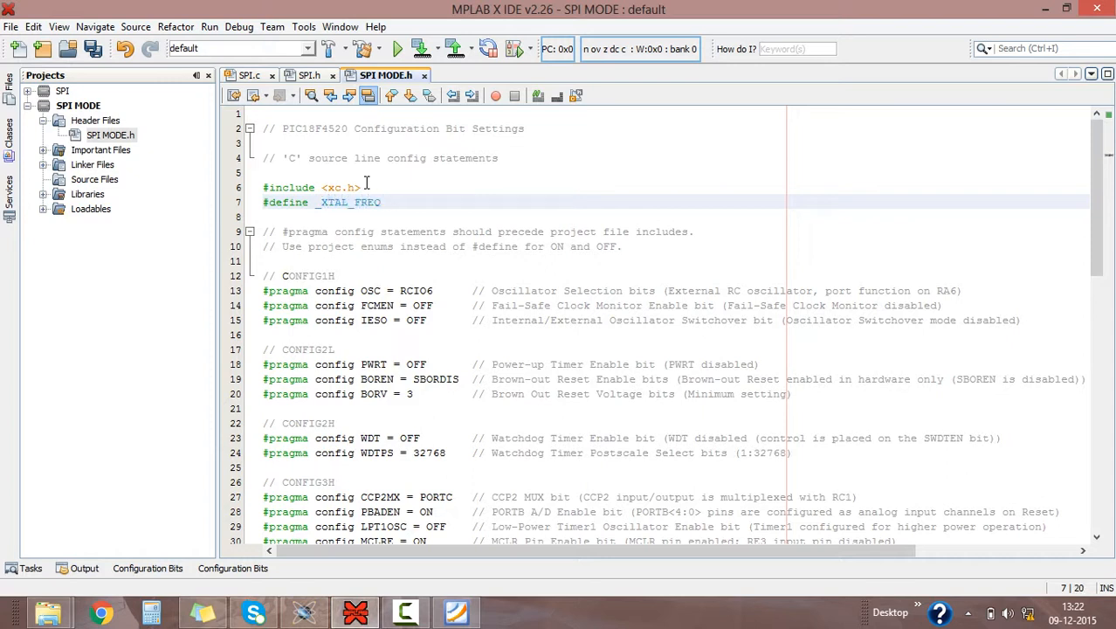
pyautogui.write('8000000')
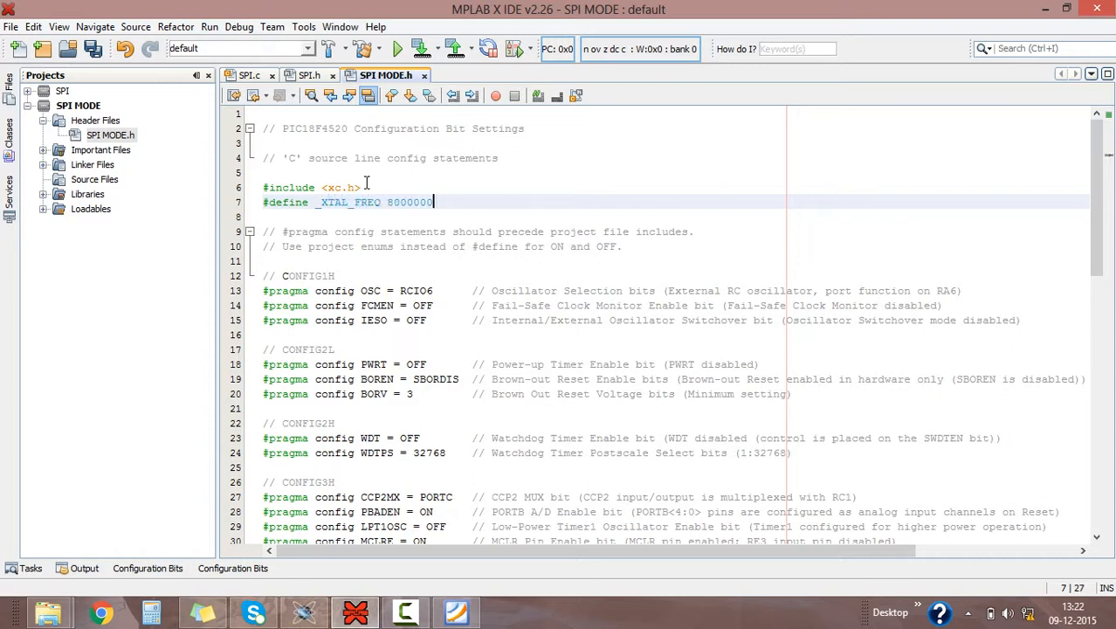
pyautogui.click(433, 365)
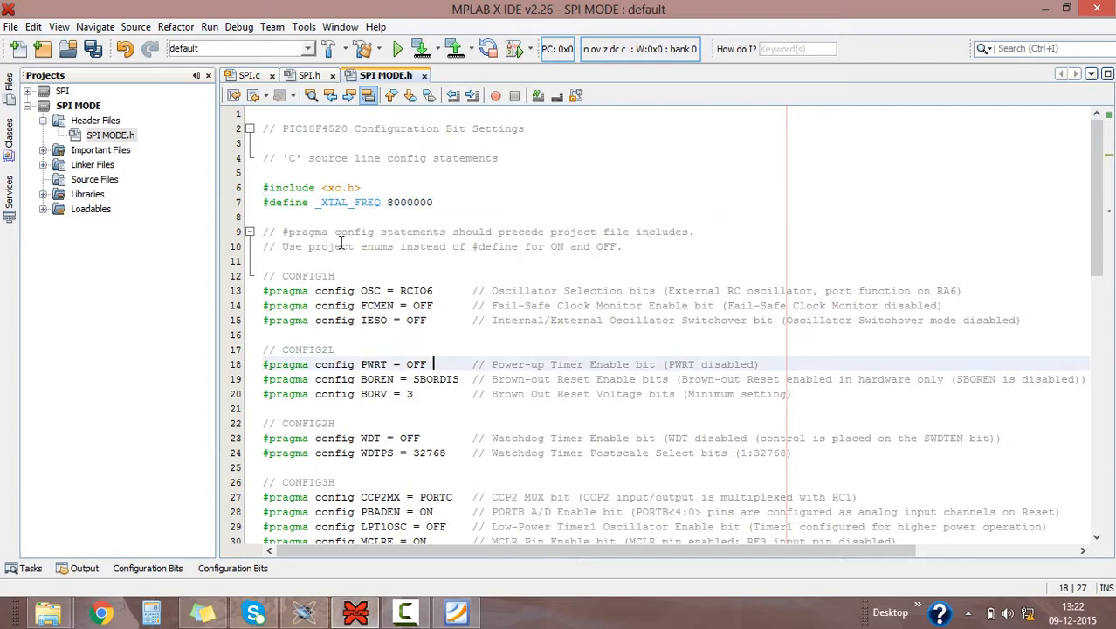
pyautogui.scroll(-3)
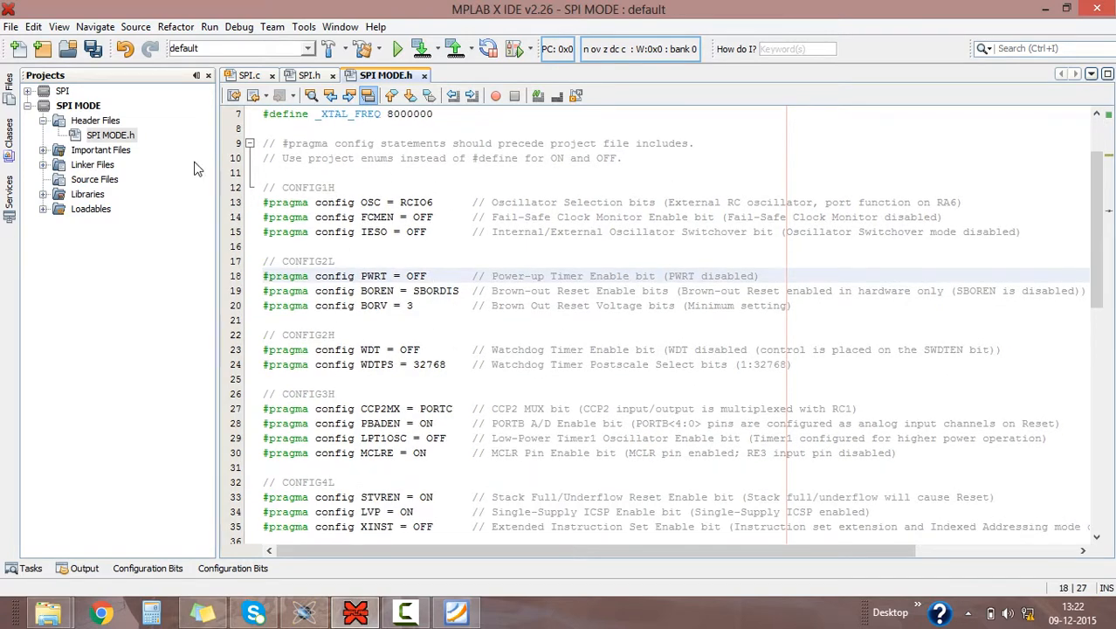
# Step: Create a new C Main File named SPI MODE under Source Files
pyautogui.rightClick(94, 179)
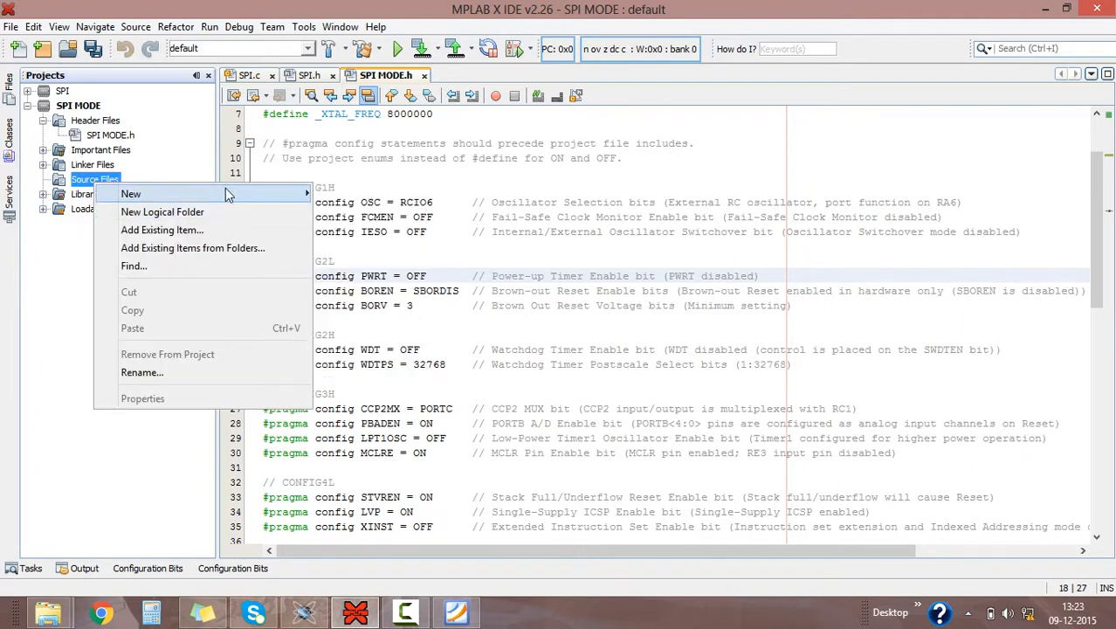
pyautogui.click(129, 192)
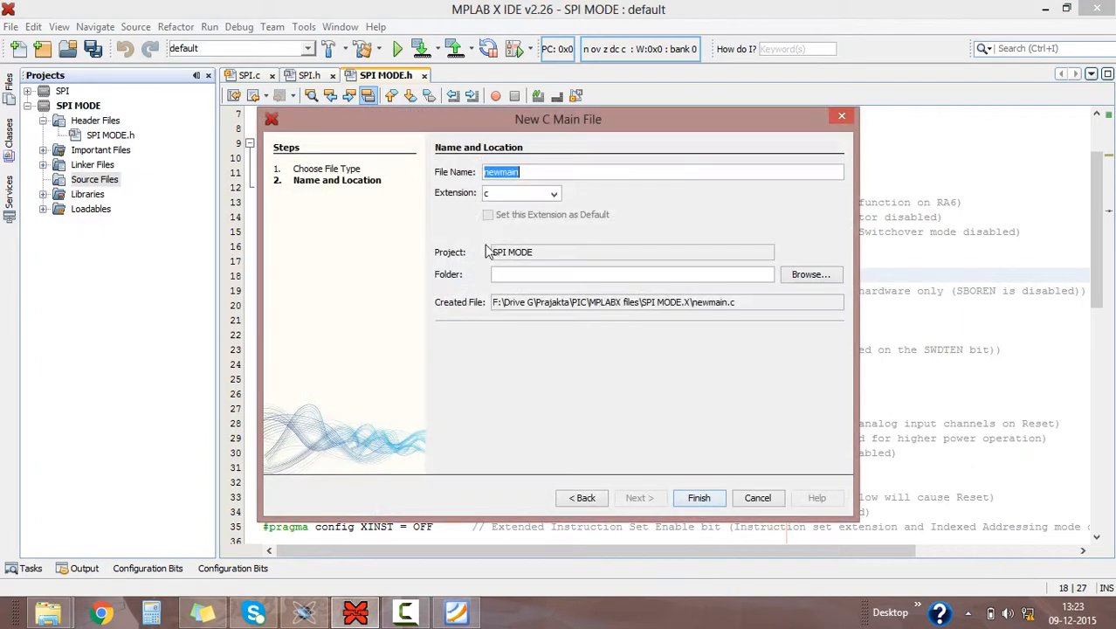
pyautogui.write('S')
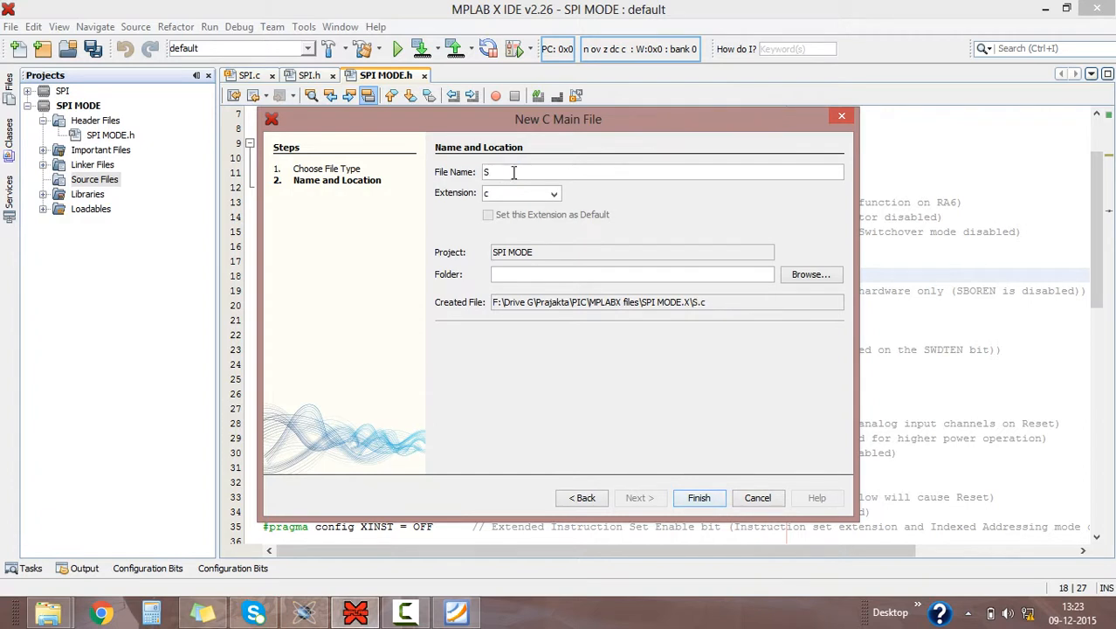
pyautogui.write('PI MI')
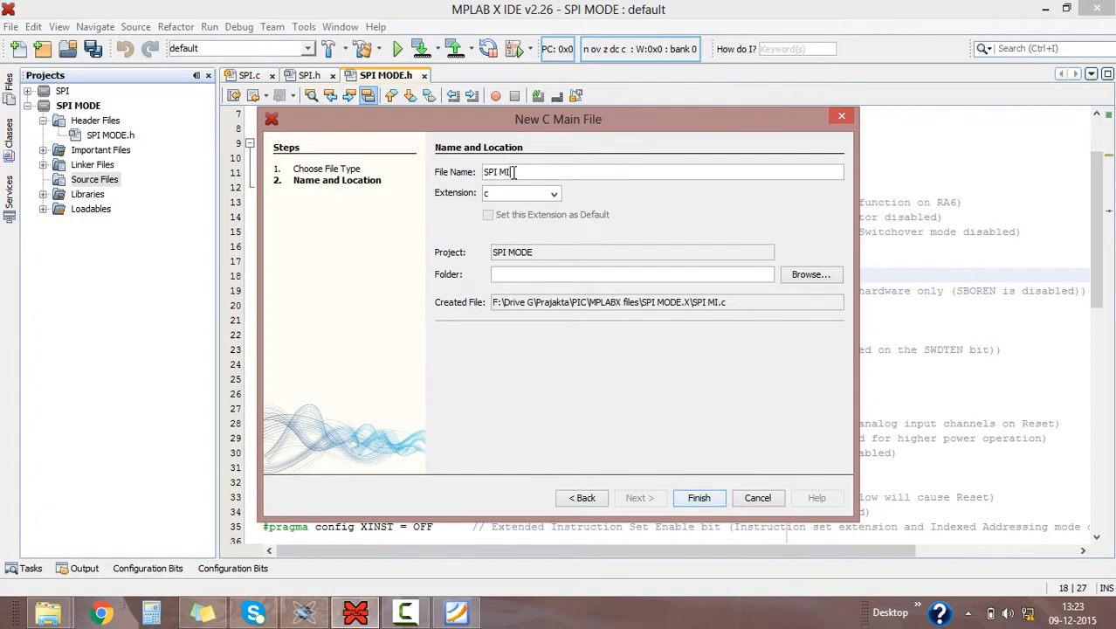
pyautogui.write('DE')
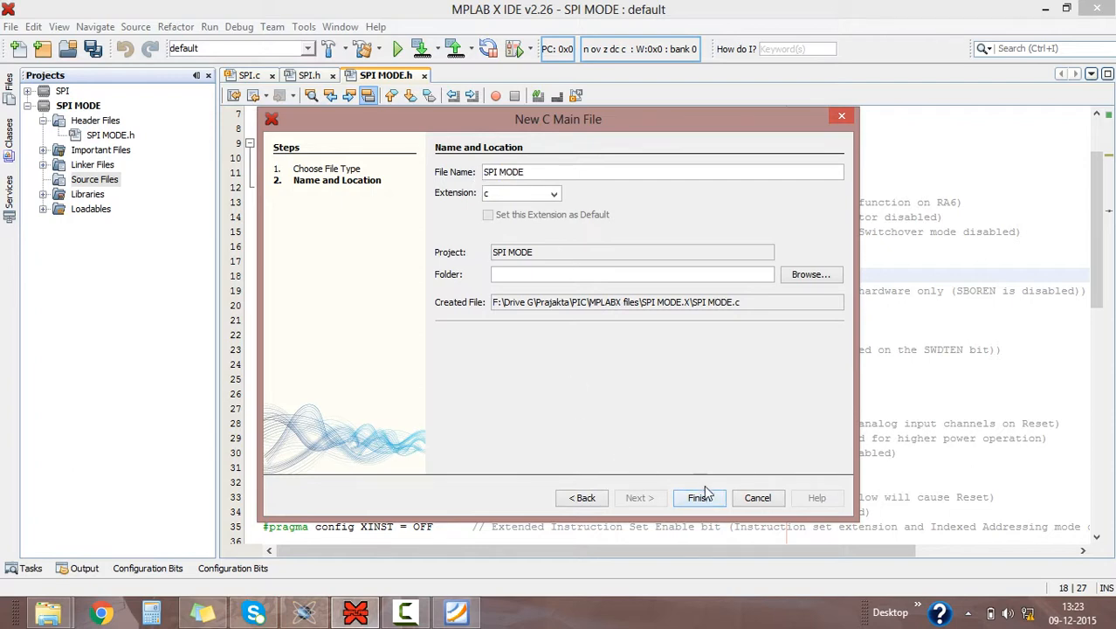
pyautogui.click(700, 496)
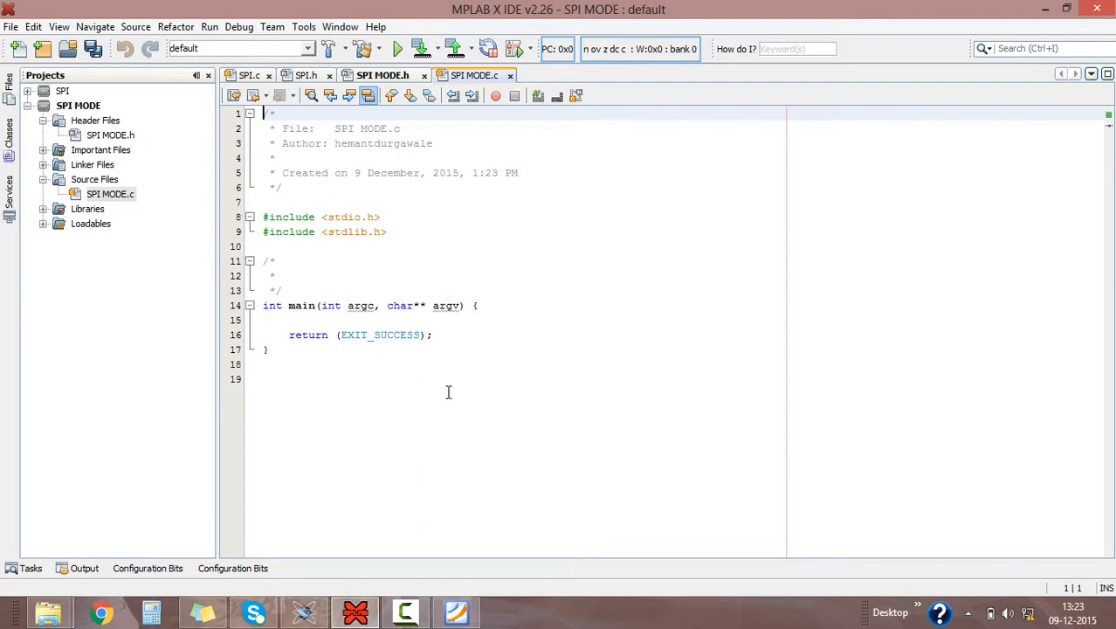
pyautogui.moveTo(373, 400)
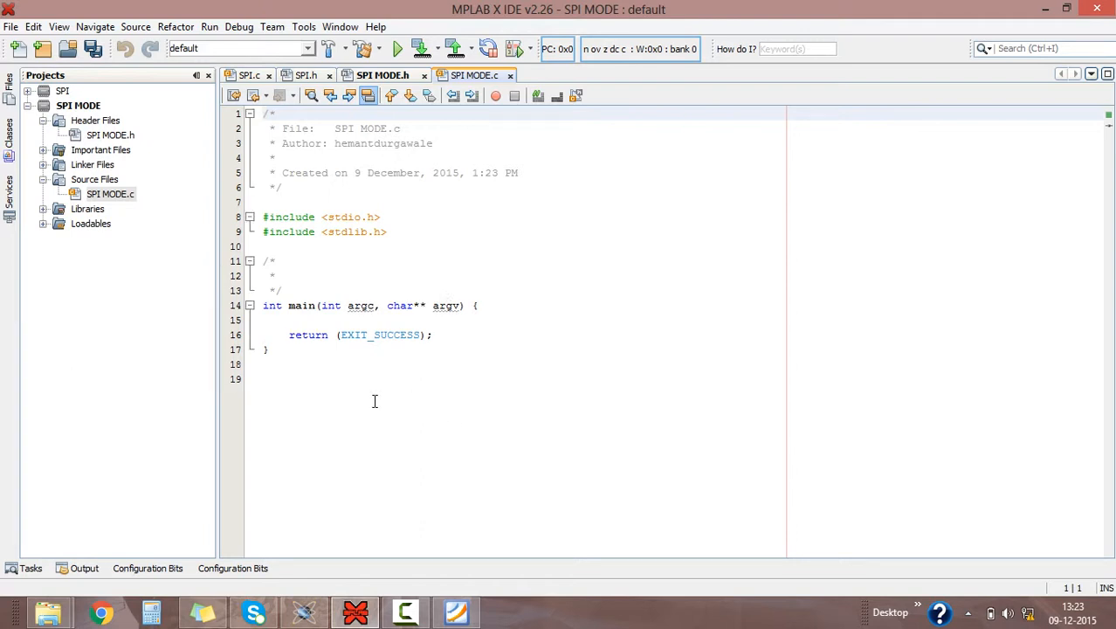
pyautogui.click(265, 113)
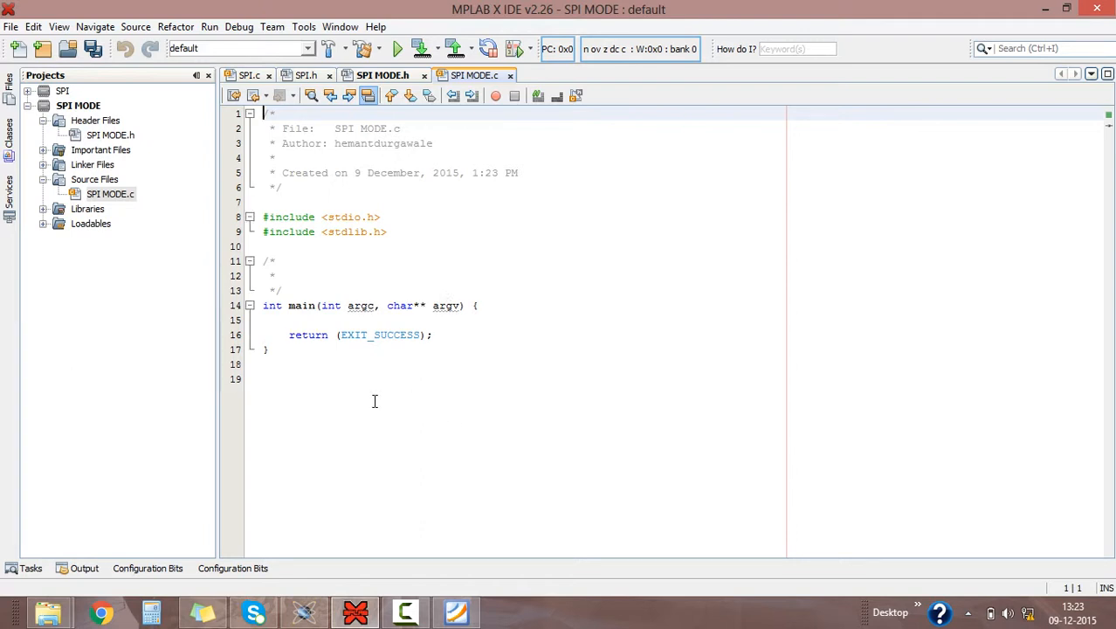
pyautogui.click(350, 379)
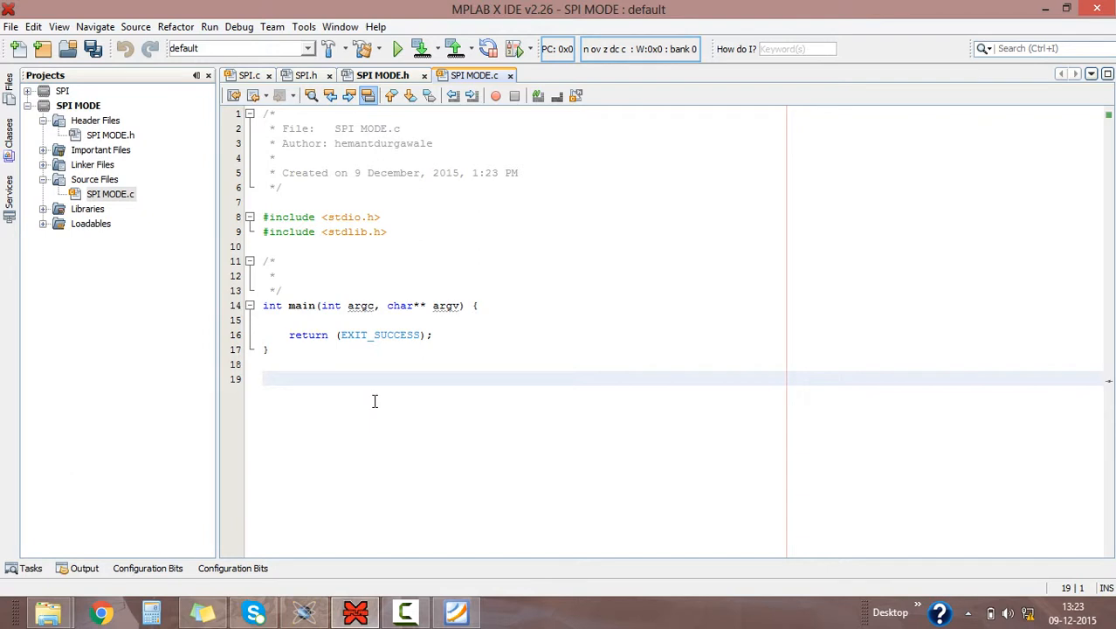
pyautogui.moveTo(386, 513)
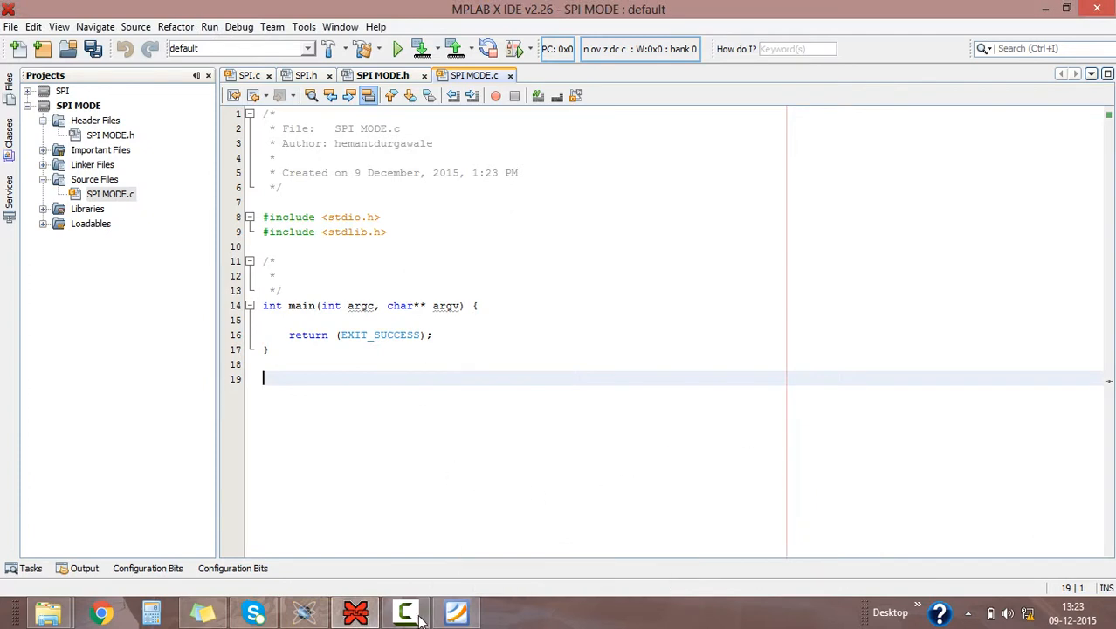
pyautogui.click(405, 612)
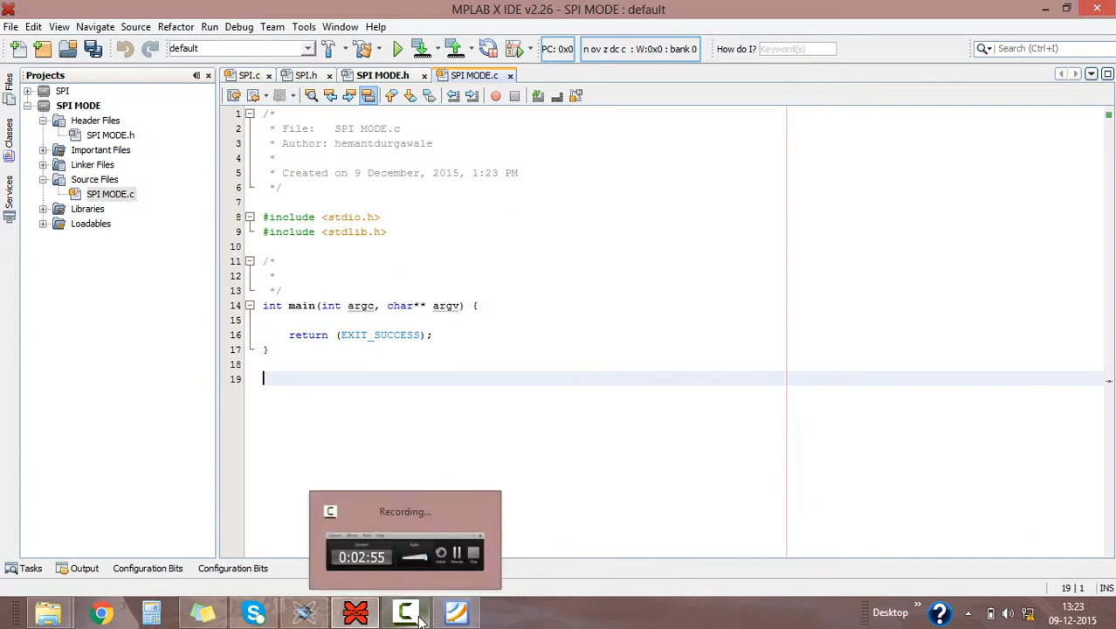
pyautogui.click(405, 611)
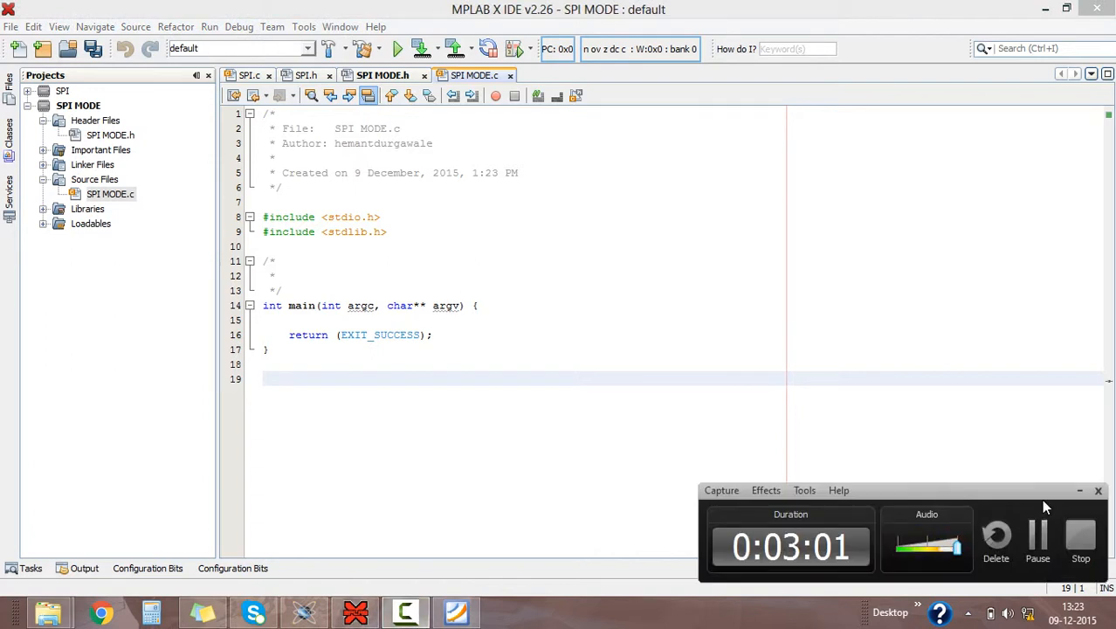
pyautogui.moveTo(1038, 542)
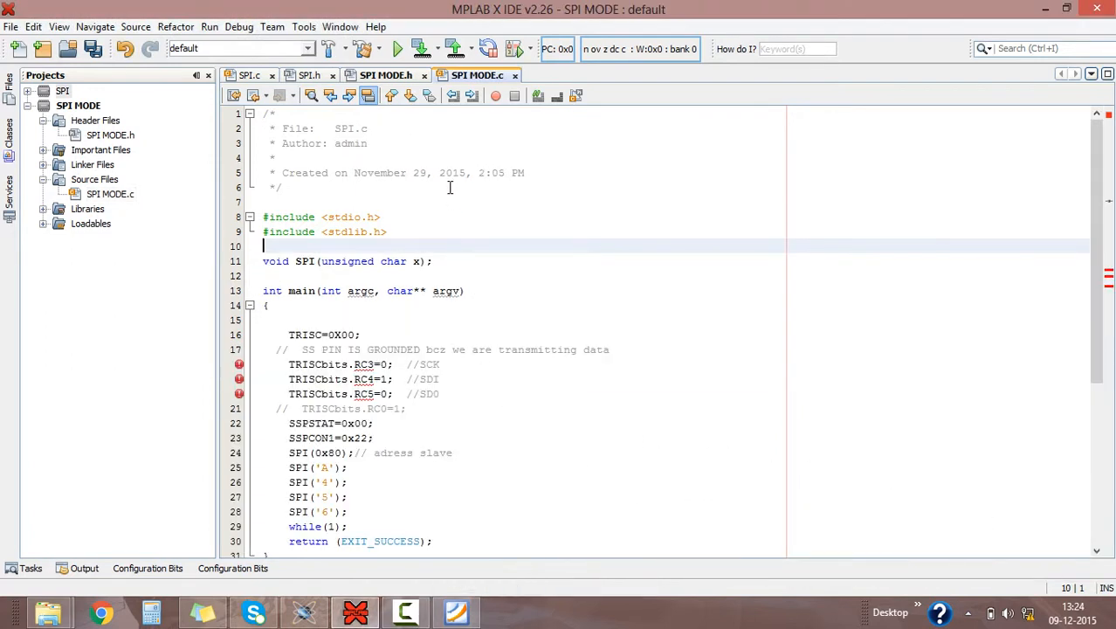
# Step: Add #include "SPI MODE.h" to SPI MODE.c above the SPI transmit code
pyautogui.scroll(-3)
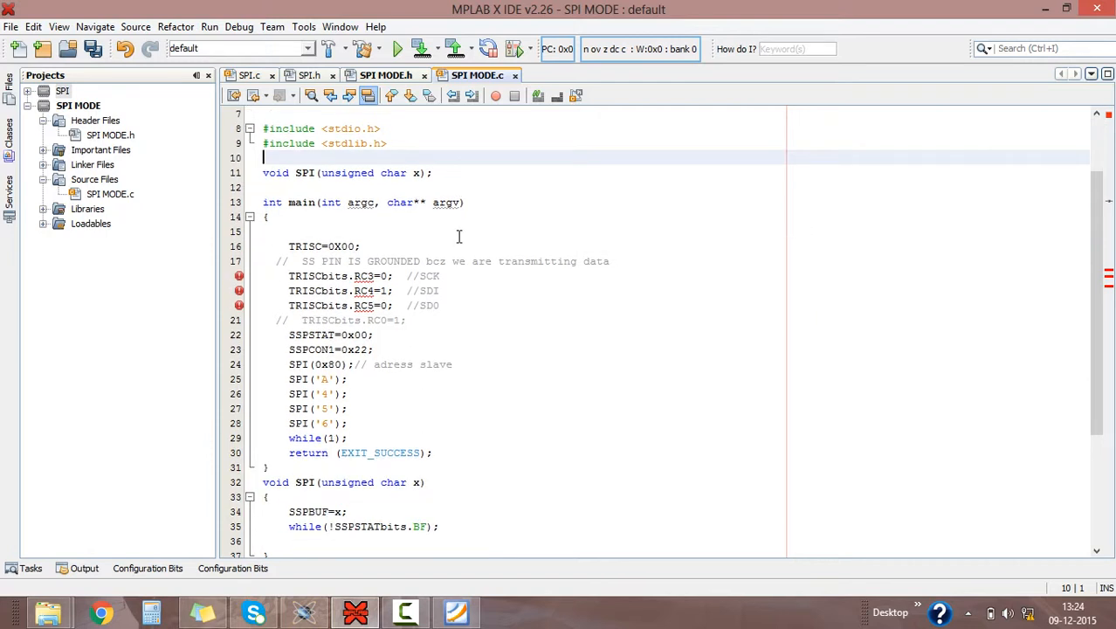
pyautogui.scroll(3)
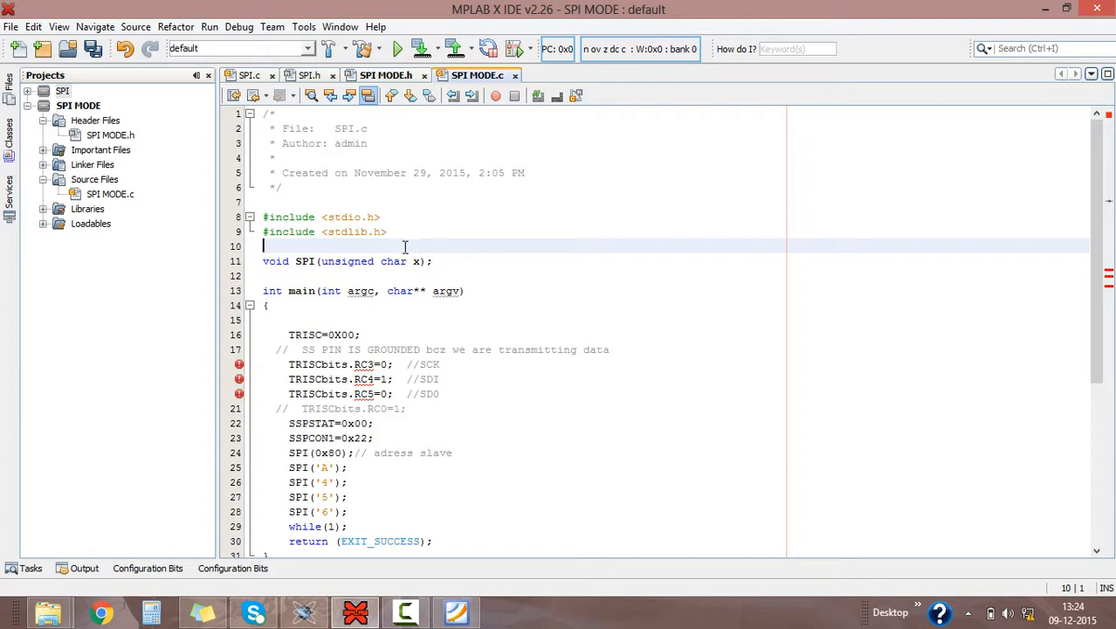
pyautogui.write('#include')
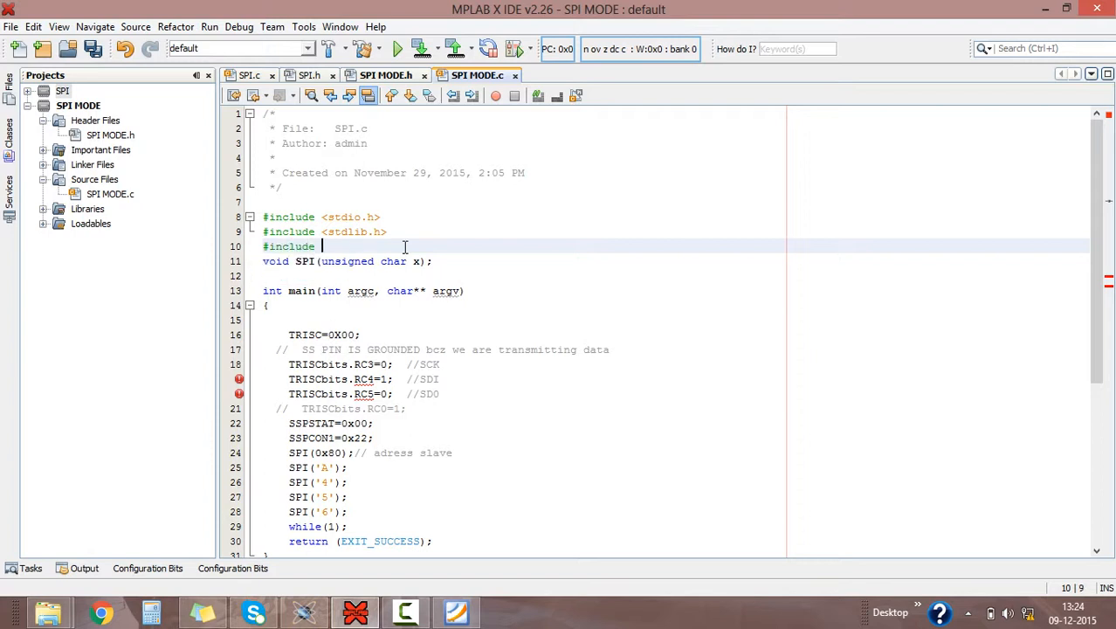
pyautogui.write('"SPI MODE.h"')
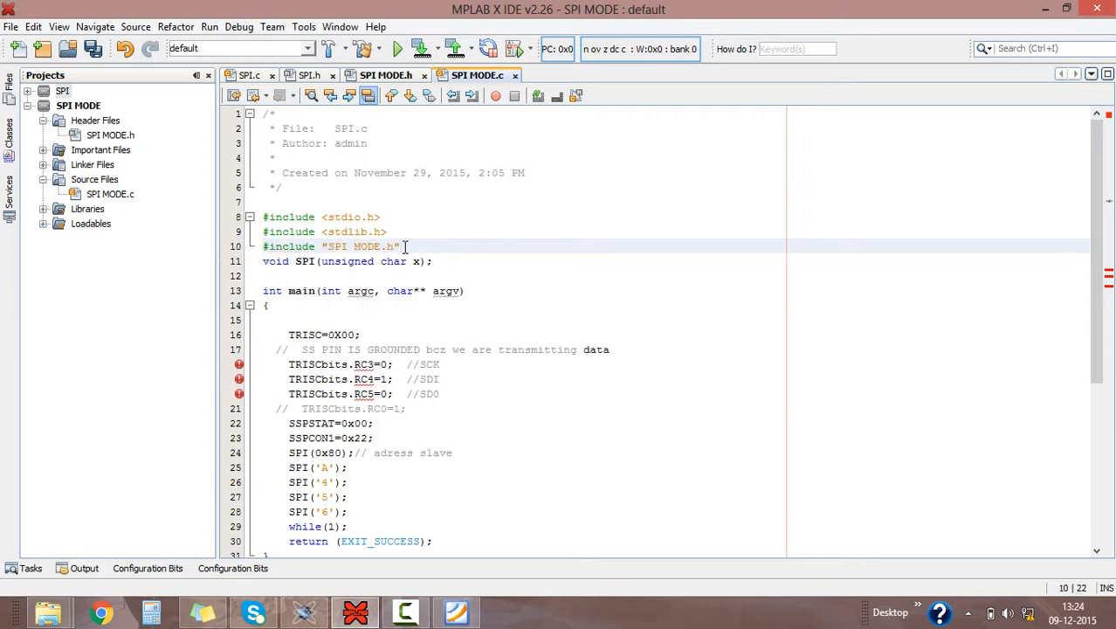
pyautogui.click(356, 436)
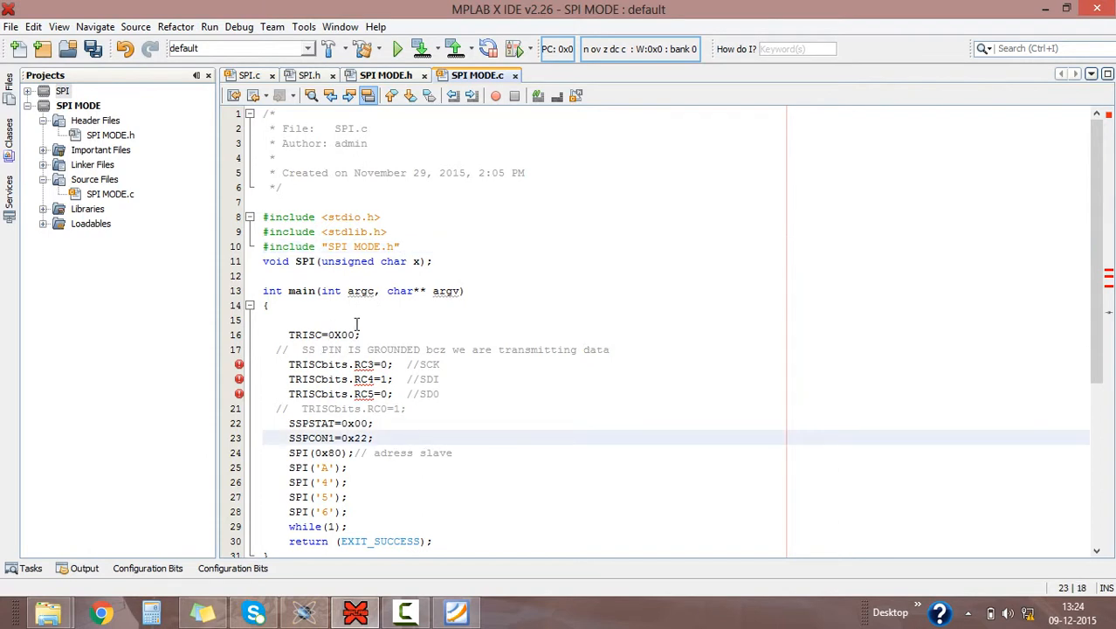
pyautogui.scroll(-3)
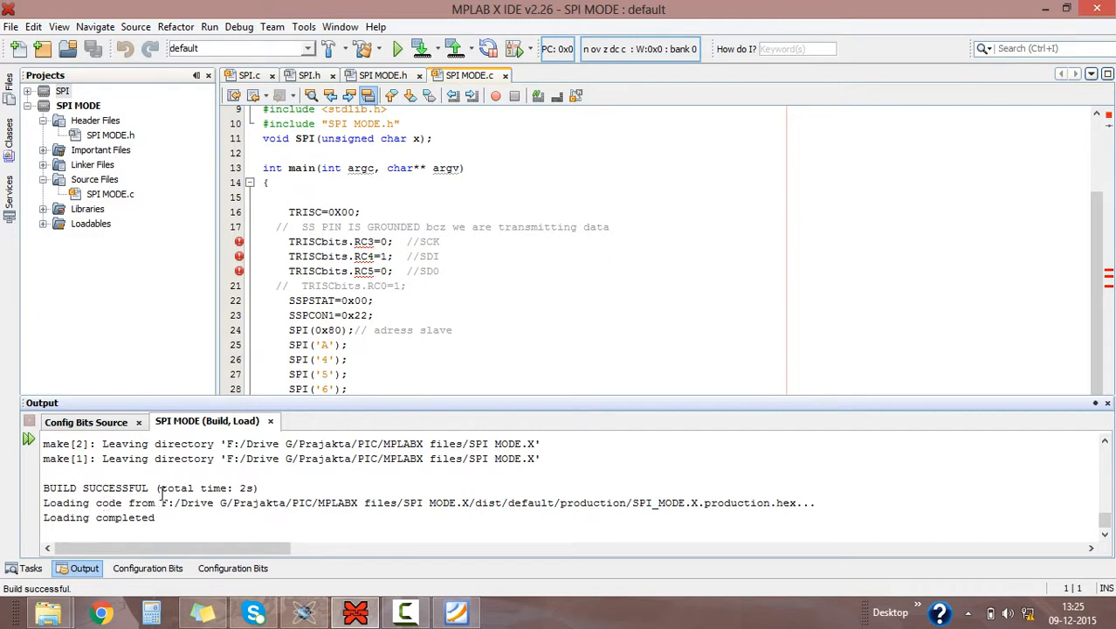
pyautogui.moveTo(255, 611)
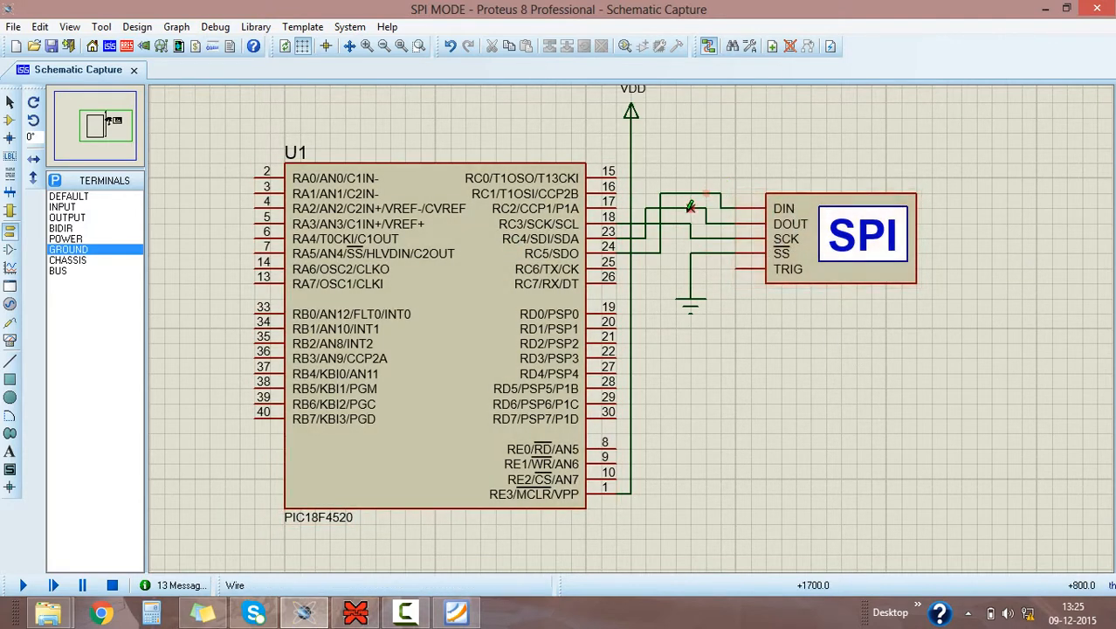
# Step: Select the PIC18F4520 on the schematic and run the simulation with the Play button
pyautogui.click(538, 262)
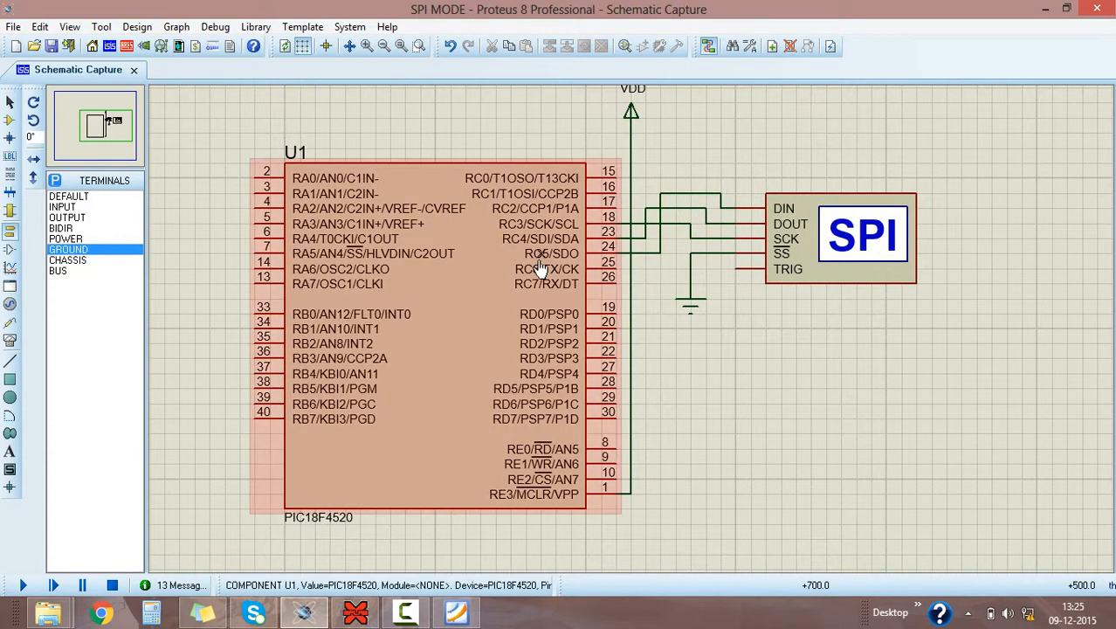
pyautogui.click(864, 236)
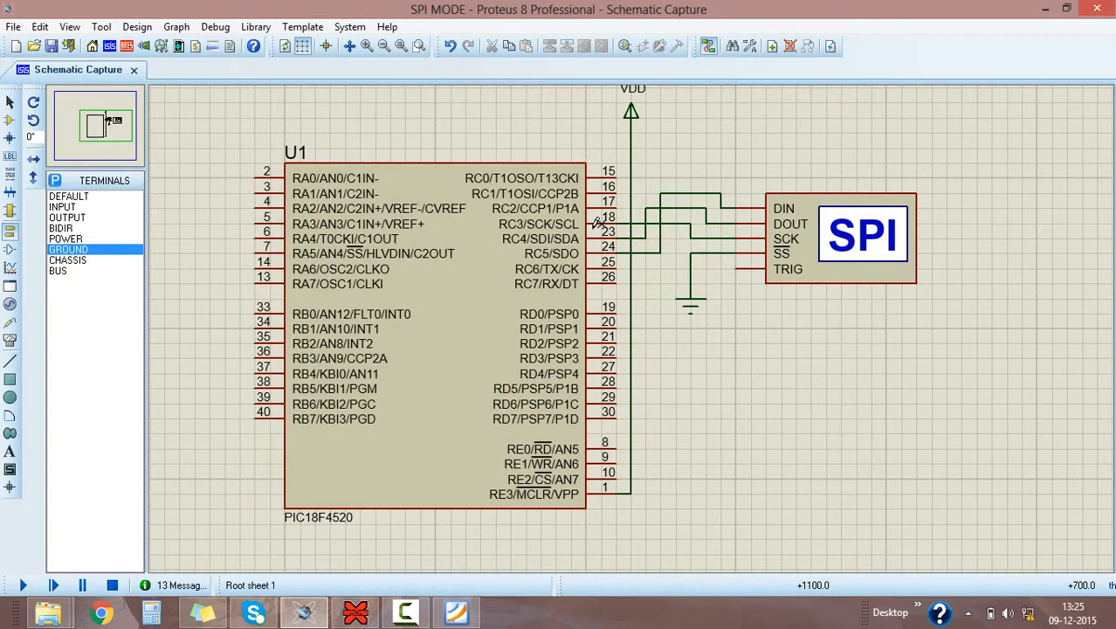
pyautogui.click(863, 236)
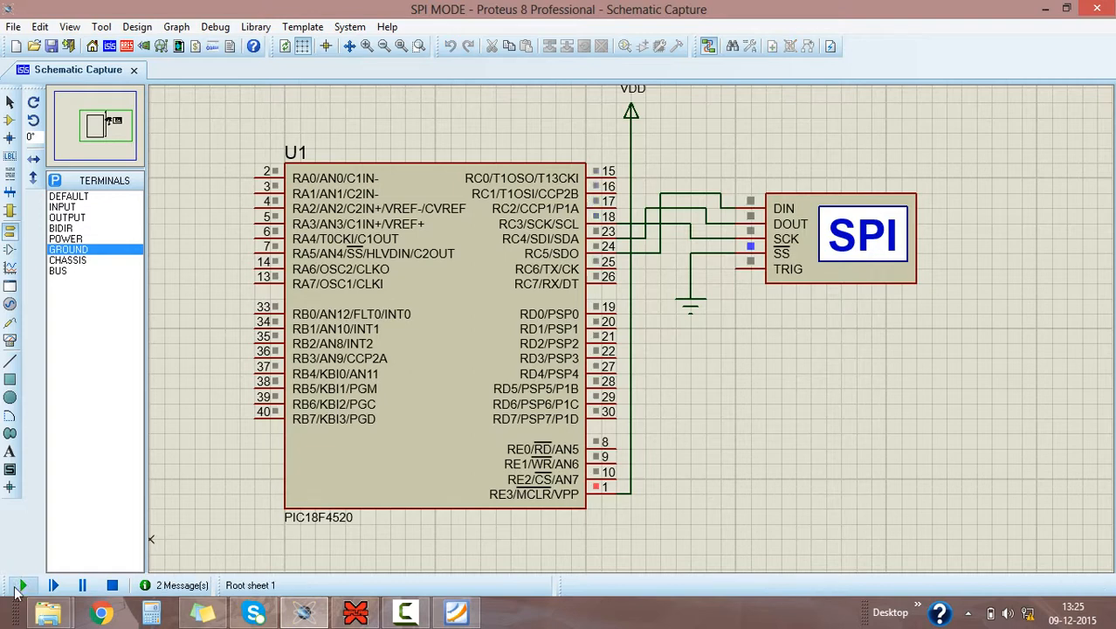
pyautogui.click(21, 585)
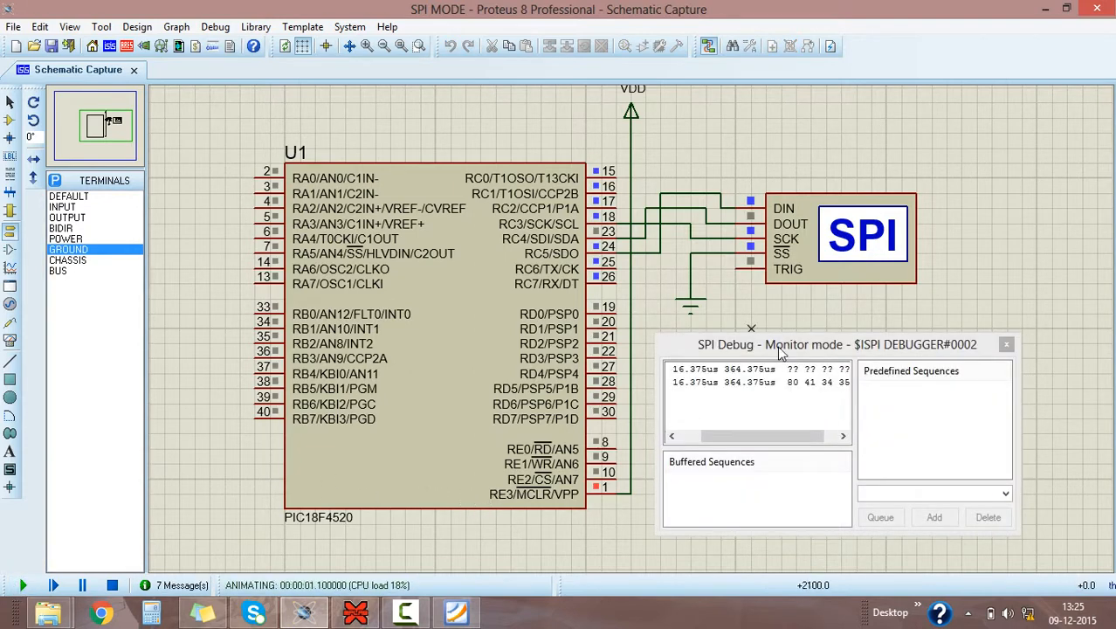
pyautogui.moveTo(835, 344); pyautogui.dragTo(566, 154)
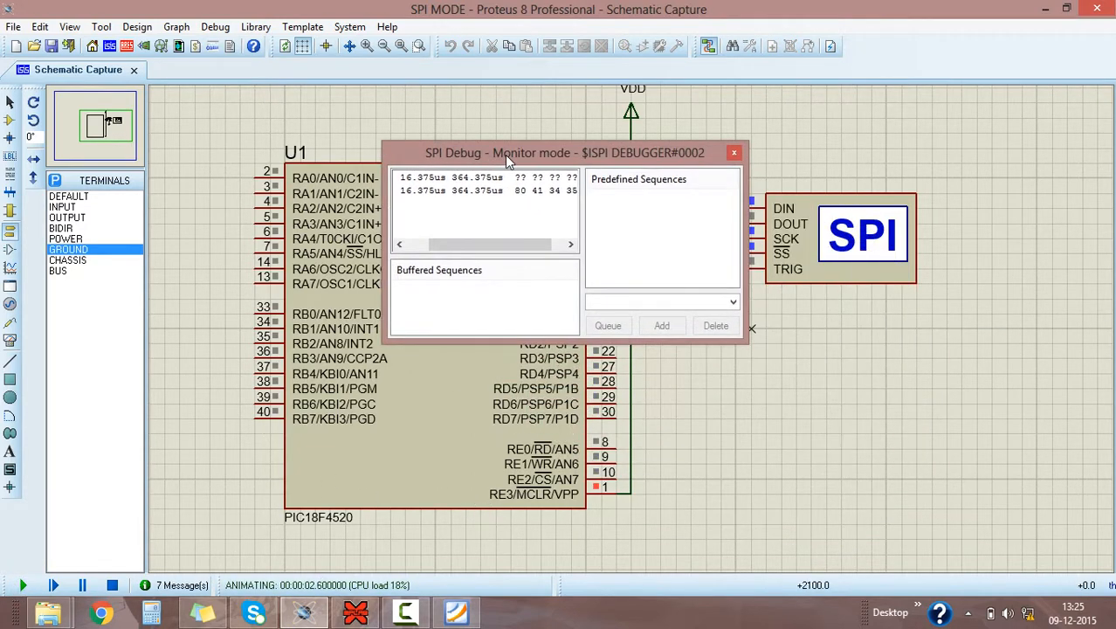
pyautogui.moveTo(562, 154); pyautogui.dragTo(562, 184)
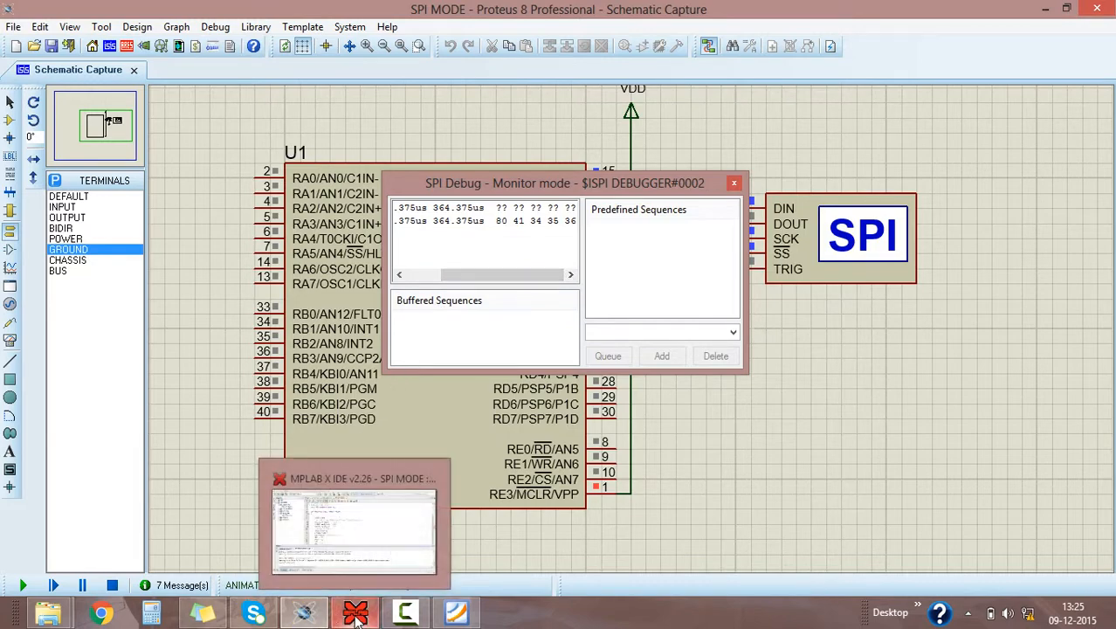
pyautogui.click(353, 611)
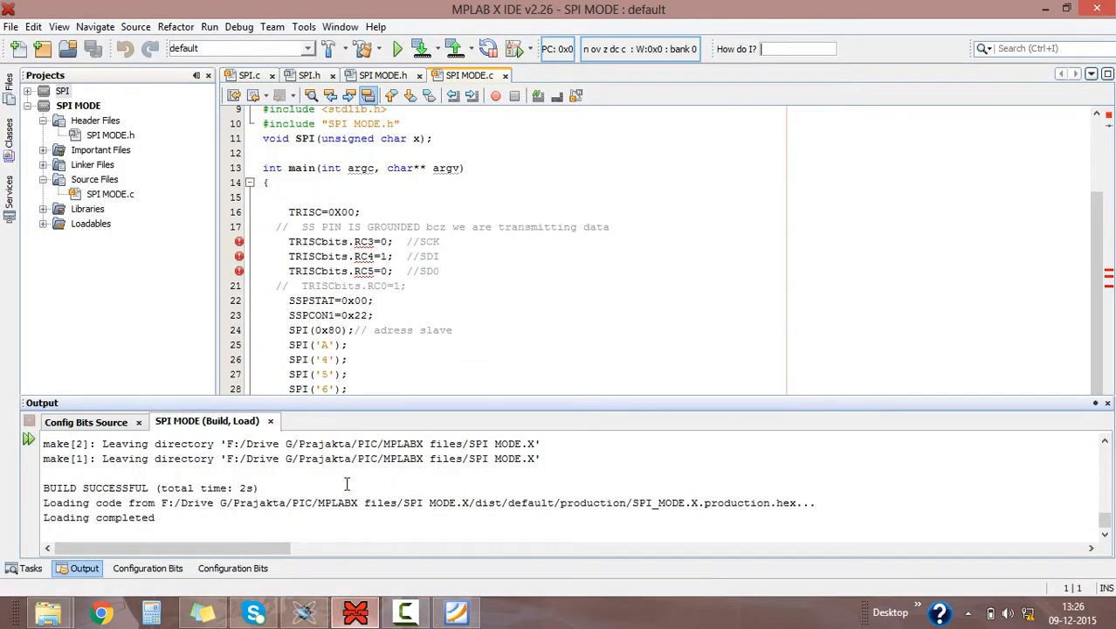
pyautogui.scroll(-3)
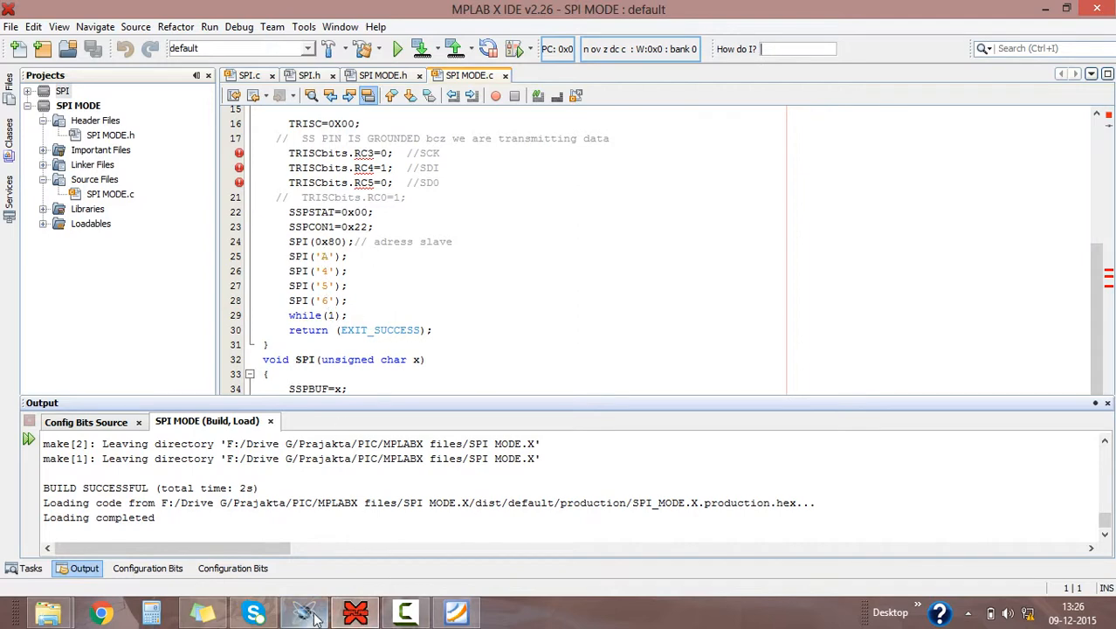
pyautogui.click(302, 612)
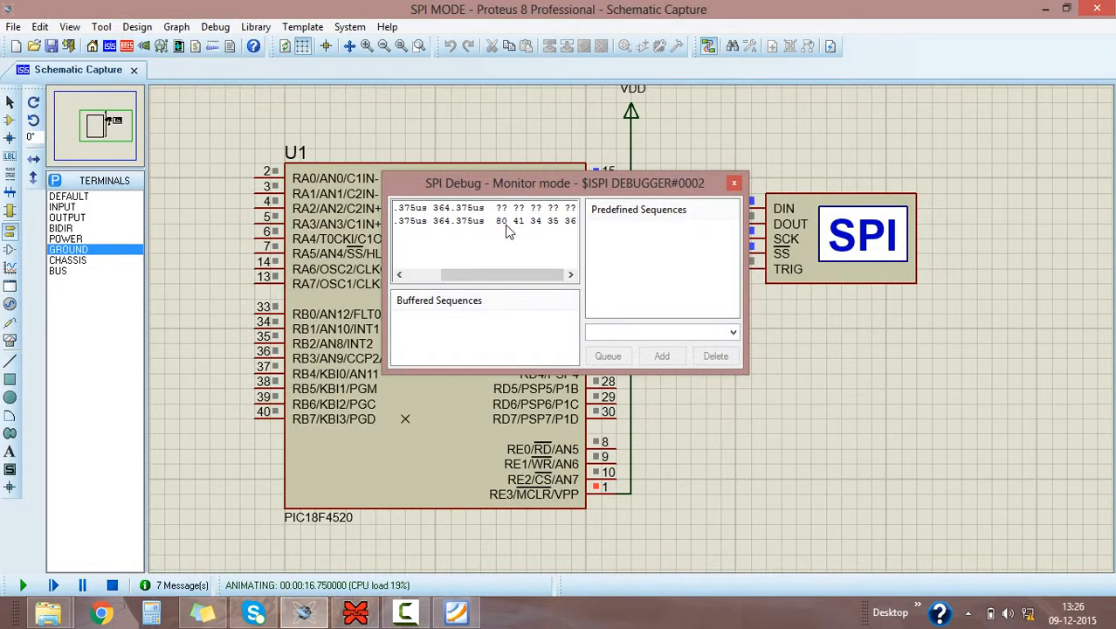